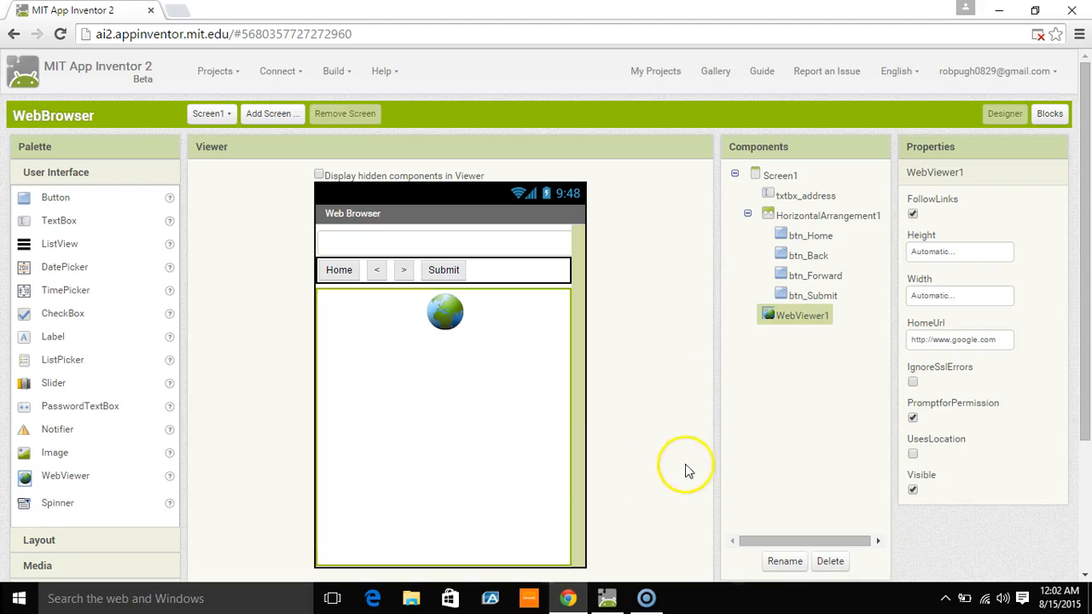
pyautogui.moveTo(738, 186)
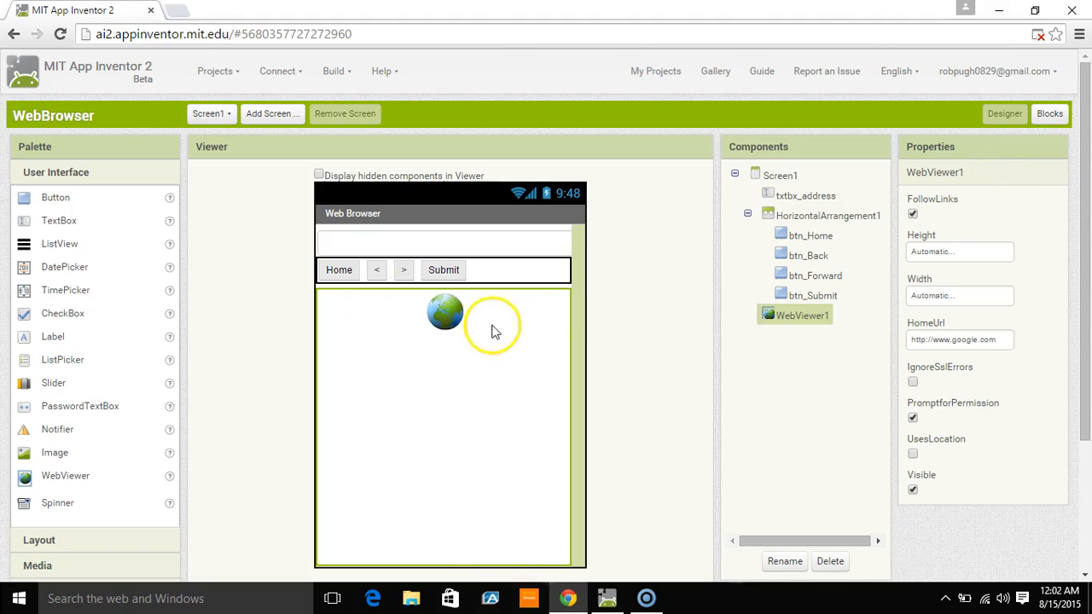
pyautogui.moveTo(624, 314)
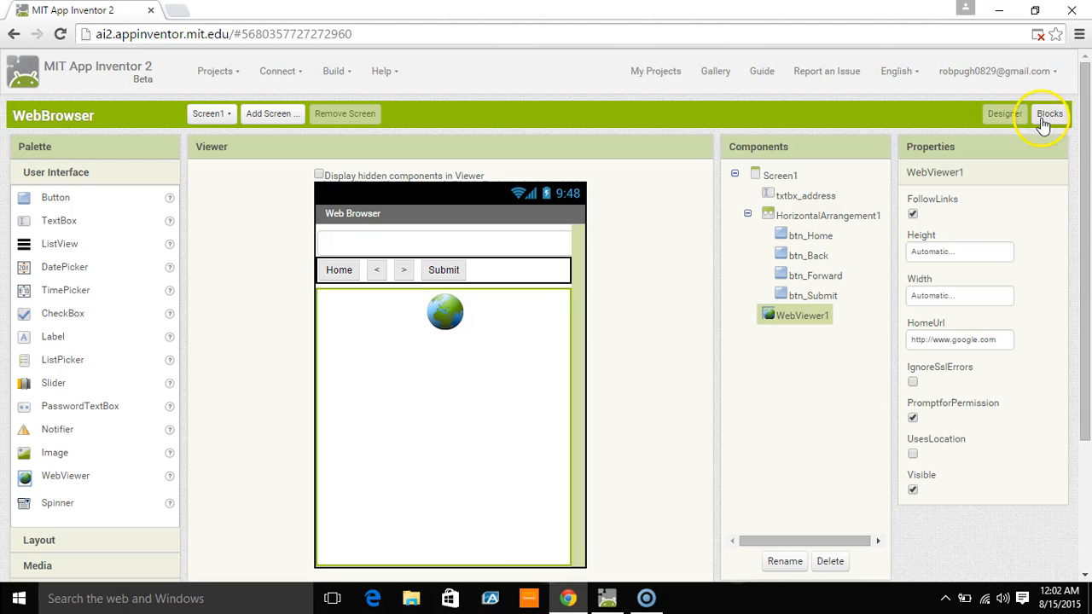
# - In the Blocks editor, add a btn_Home.Click handler that calls WebViewer1.GoHome
pyautogui.click(1049, 114)
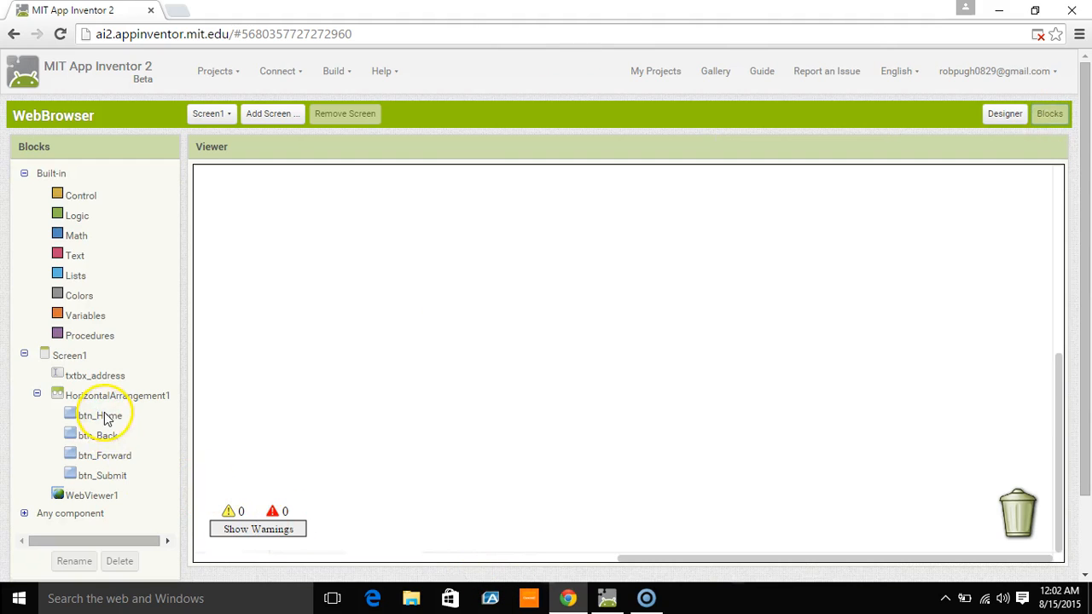
pyautogui.moveTo(109, 496)
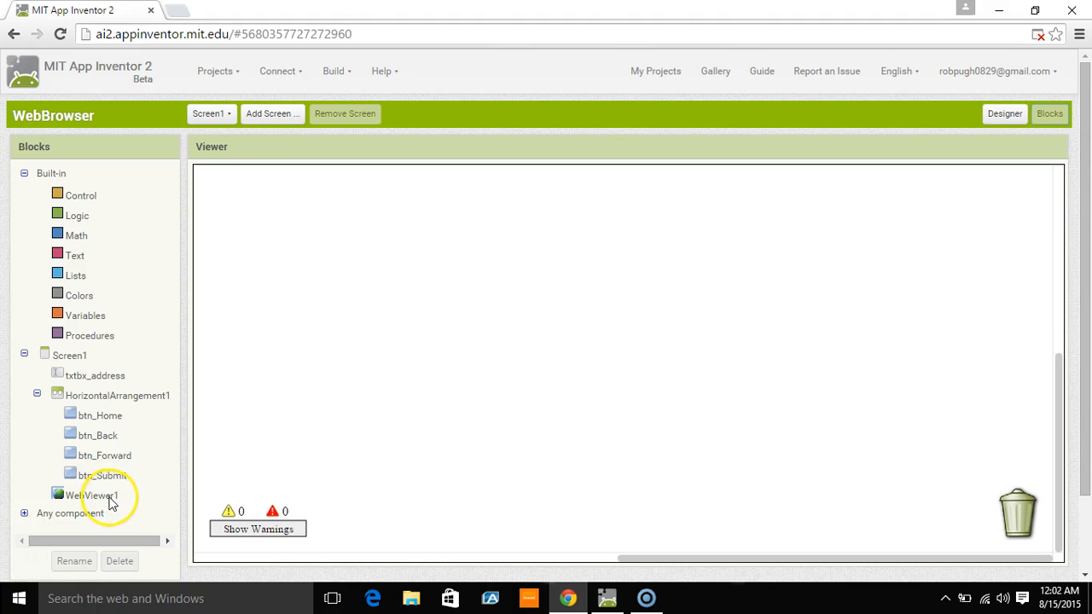
pyautogui.click(100, 416)
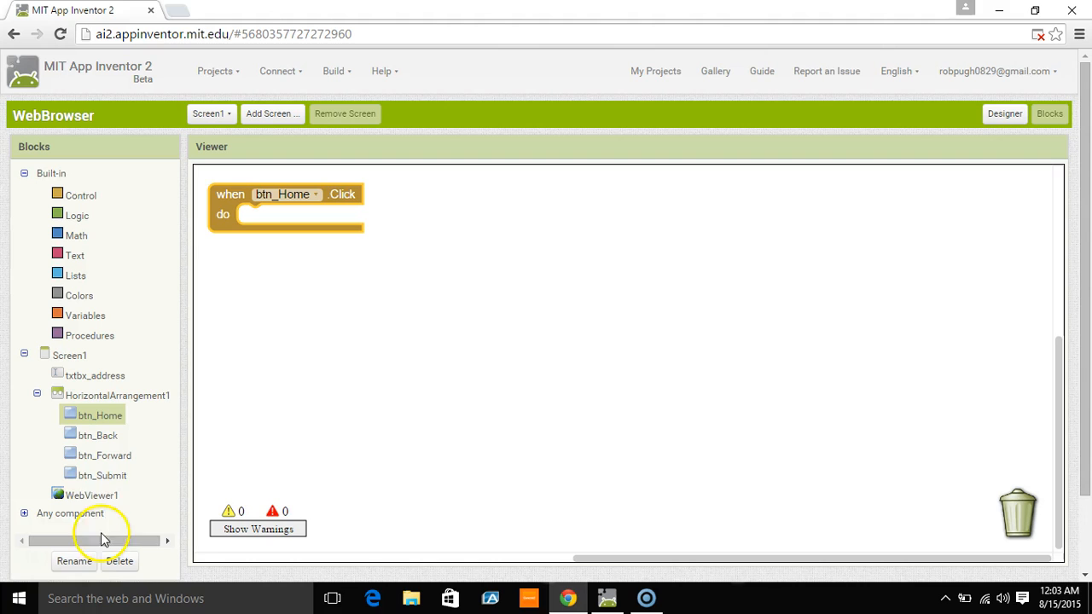
pyautogui.click(91, 495)
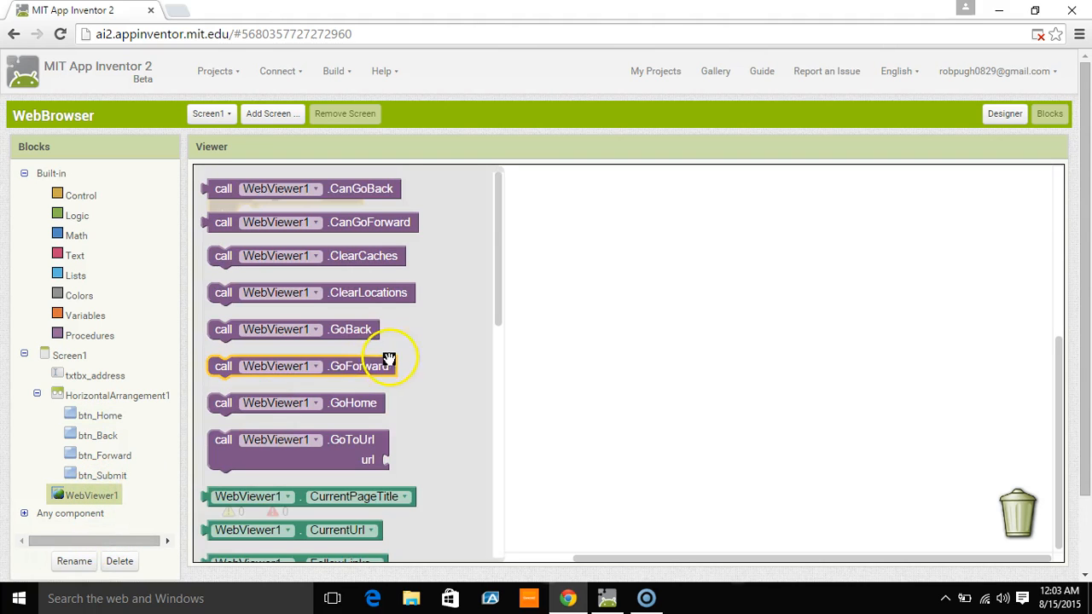
pyautogui.scroll(-3)
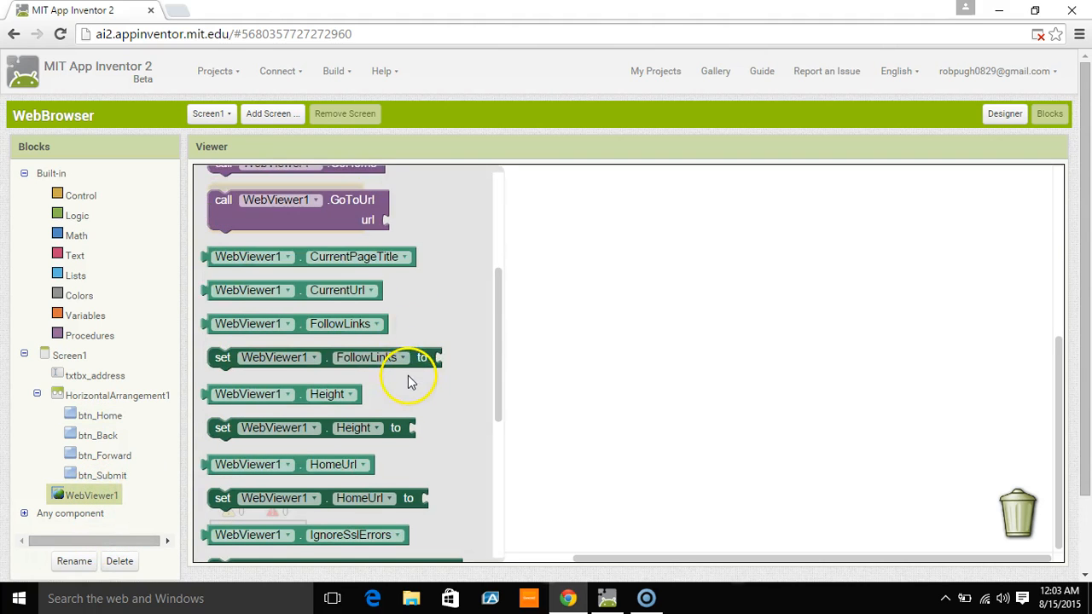
pyautogui.scroll(-3)
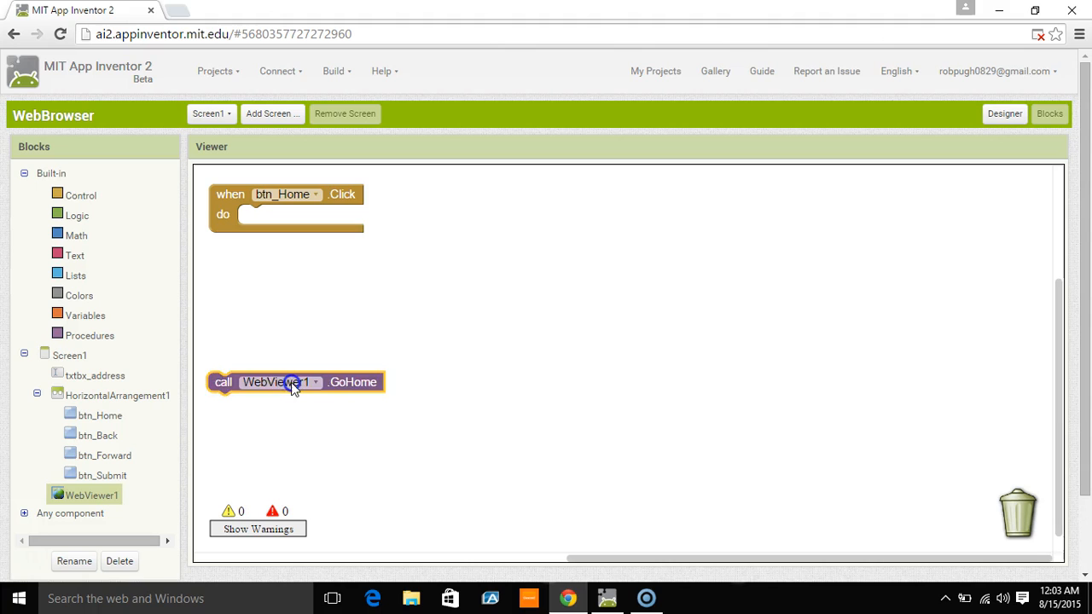
pyautogui.moveTo(295, 382); pyautogui.dragTo(311, 214)
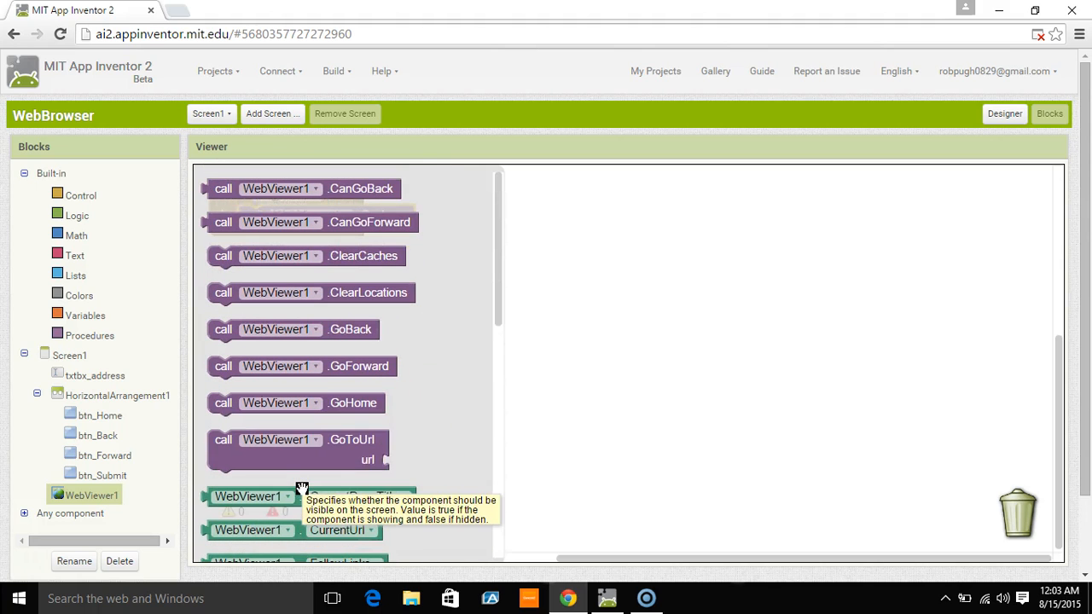
pyautogui.moveTo(407, 441)
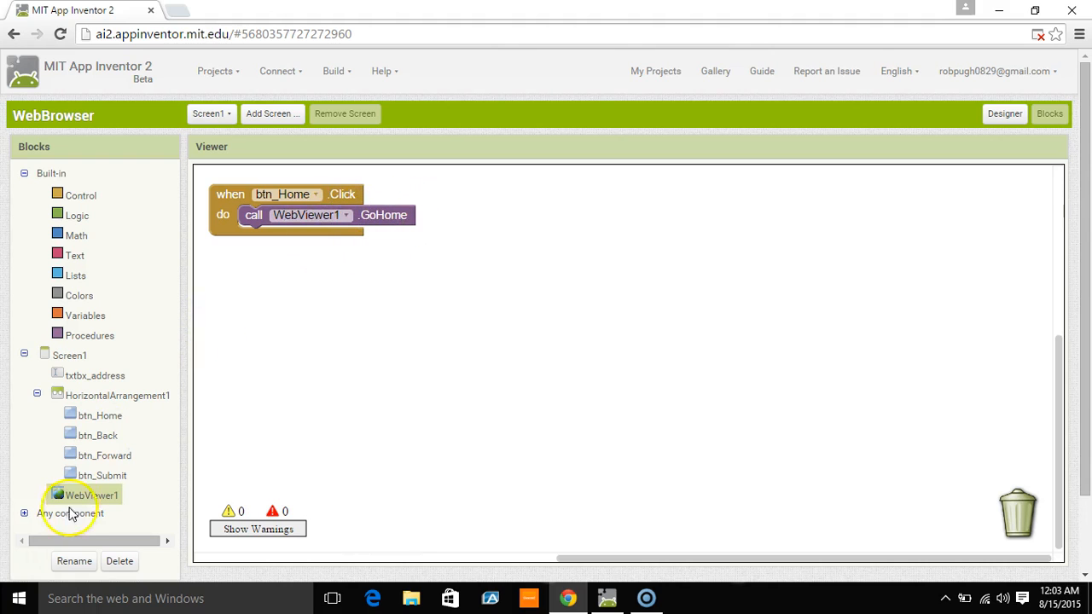
# - Add btn_Back and btn_Forward click handlers calling WebViewer1.GoBack and WebViewer1.GoForward
pyautogui.click(97, 436)
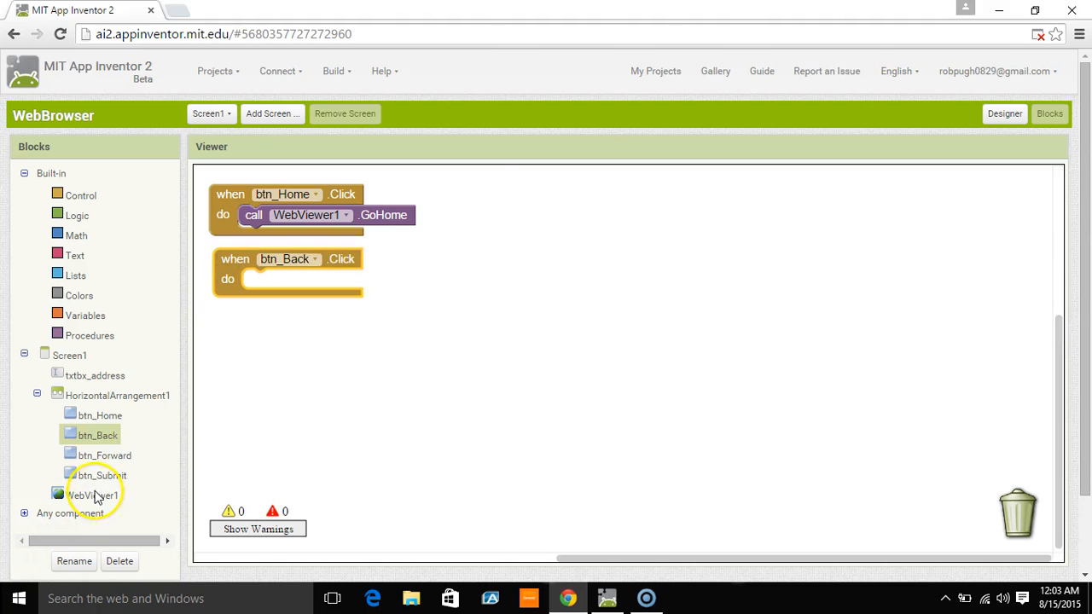
pyautogui.click(92, 495)
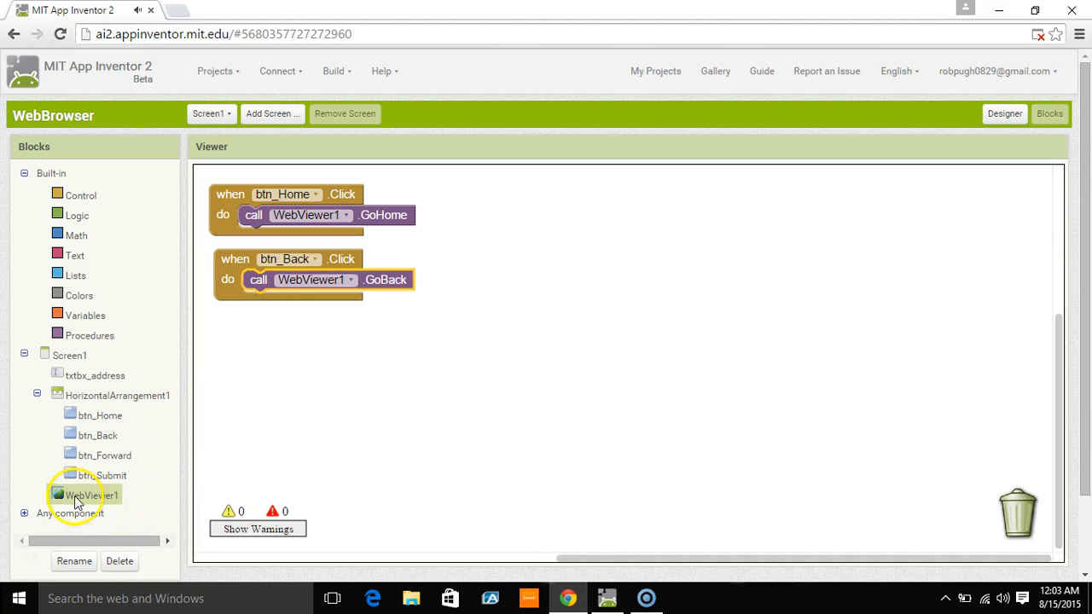
pyautogui.click(105, 454)
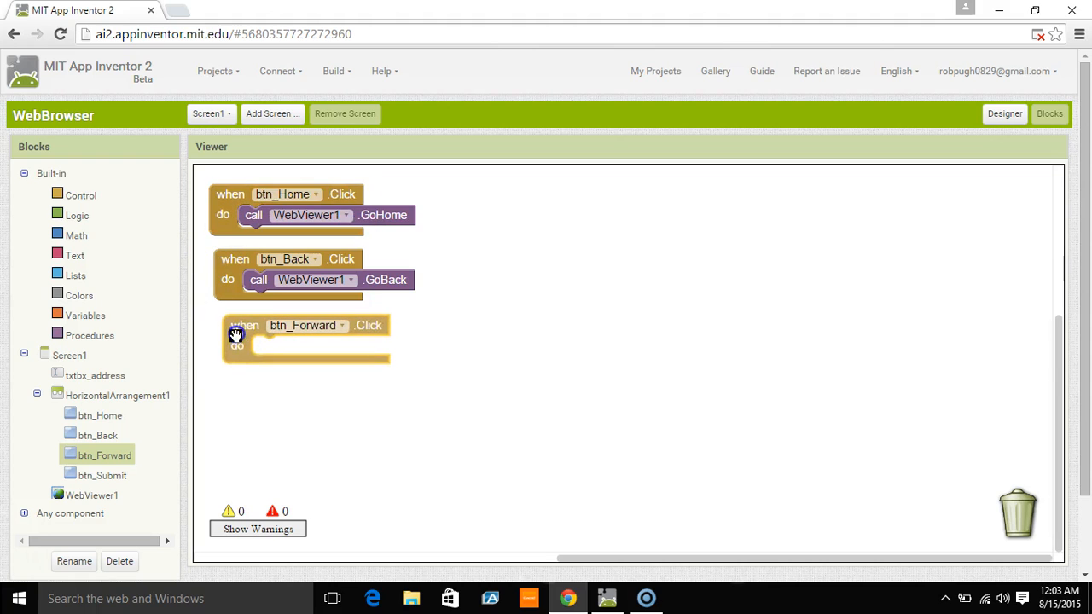
pyautogui.click(92, 495)
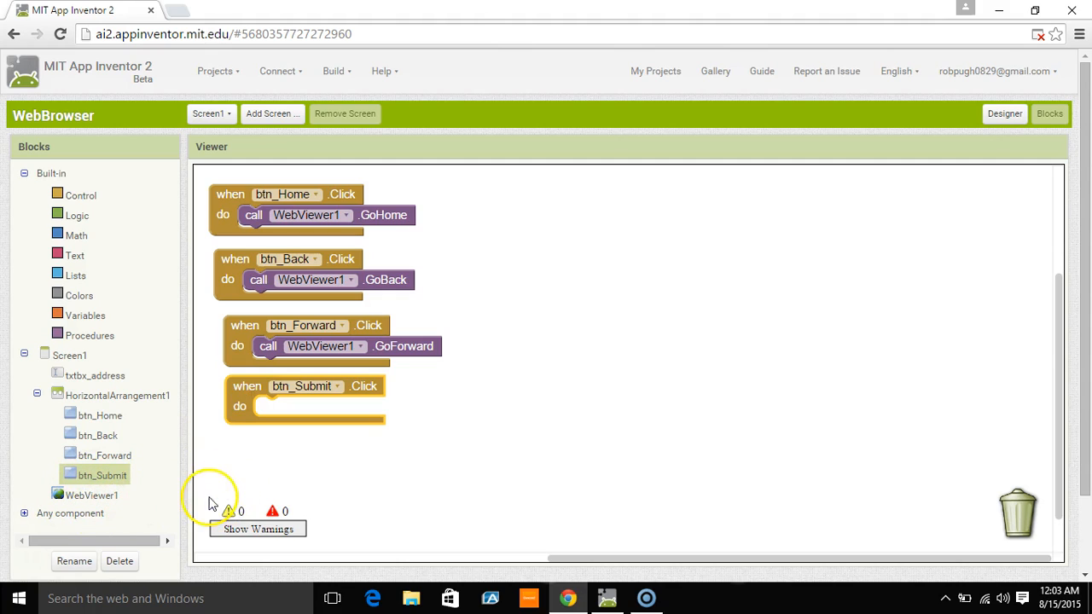
pyautogui.moveTo(102, 478)
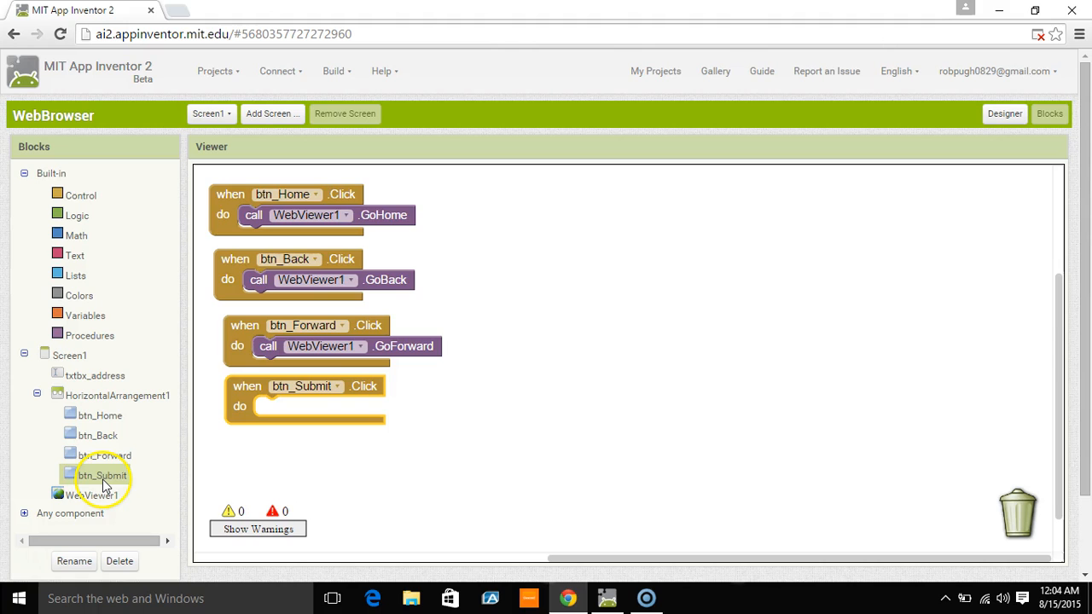
# - Make btn_Submit.Click call WebViewer1.GoToUrl with txtbx_address.Text as the url
pyautogui.click(93, 495)
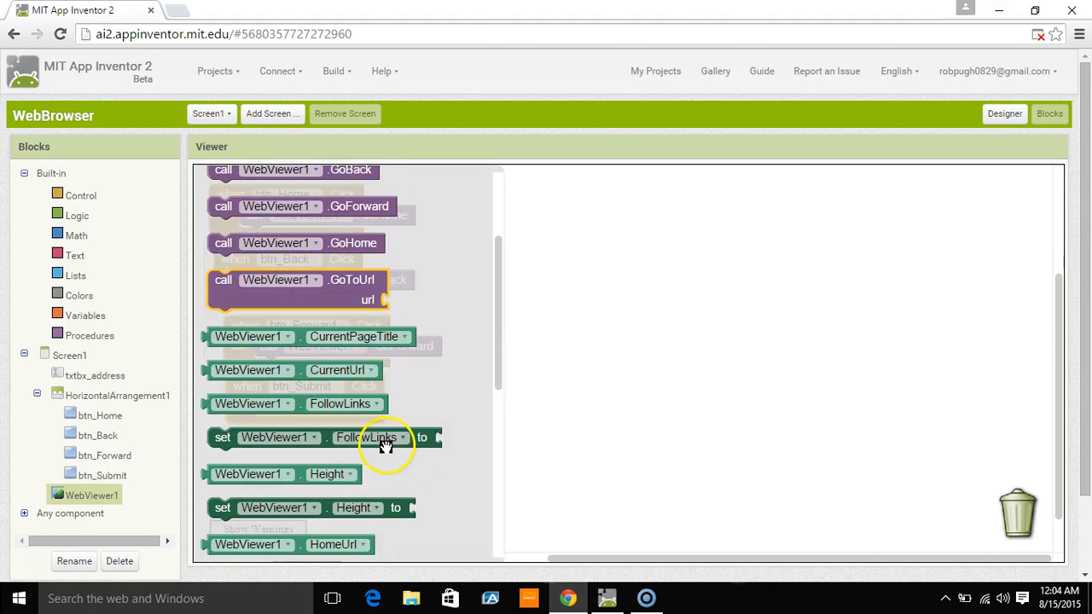
pyautogui.scroll(-3)
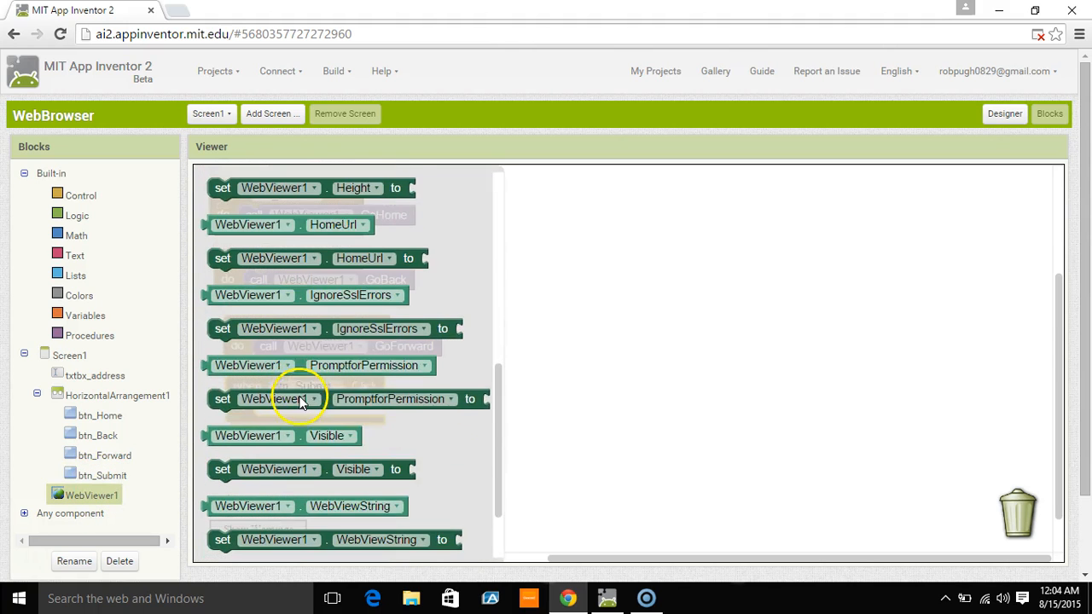
pyautogui.scroll(-3)
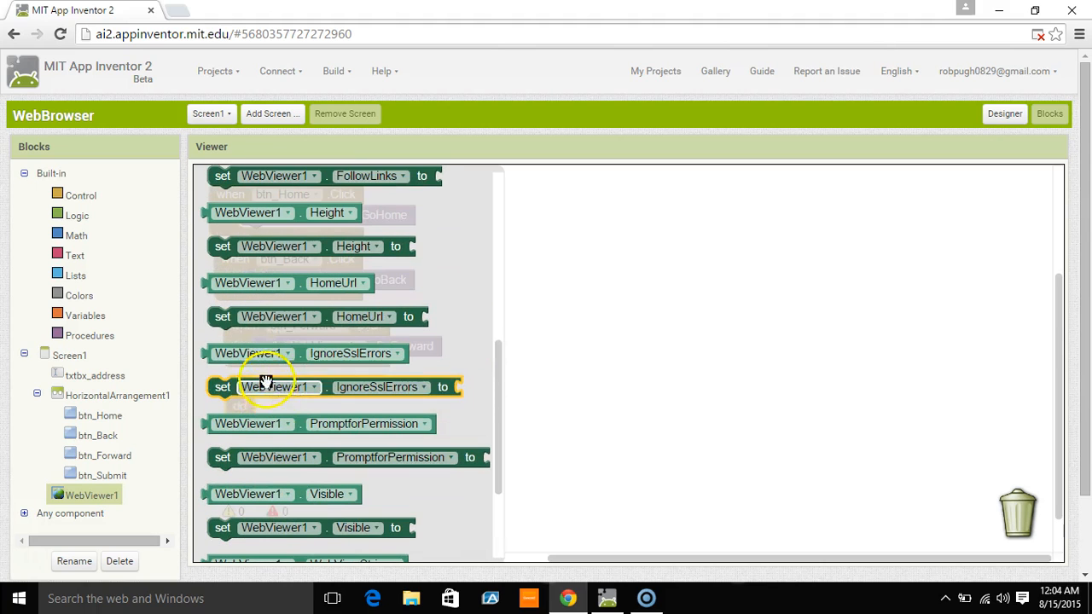
pyautogui.scroll(-3)
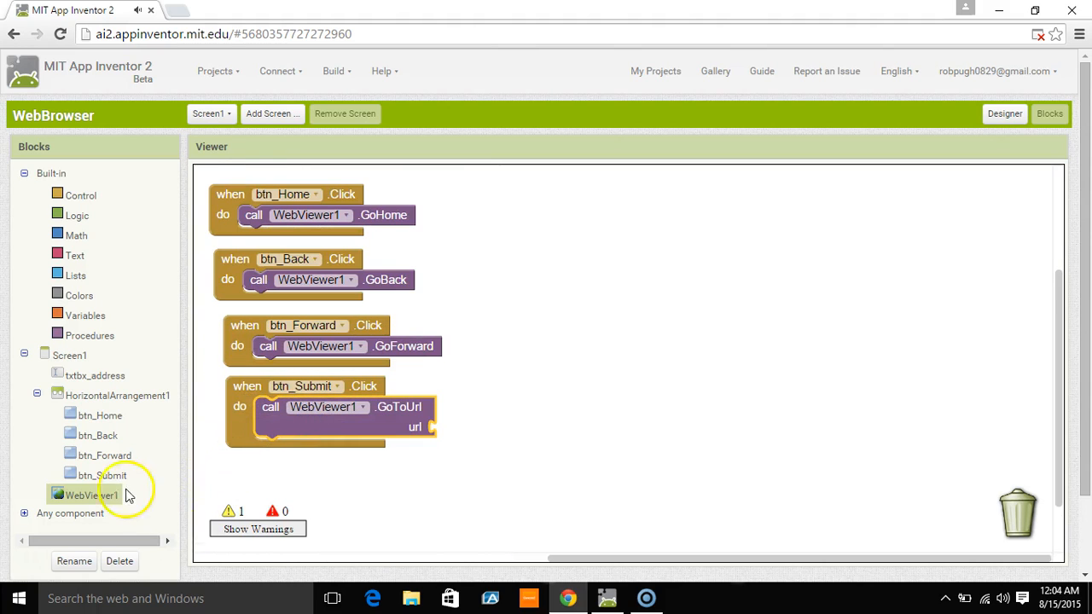
pyautogui.click(95, 375)
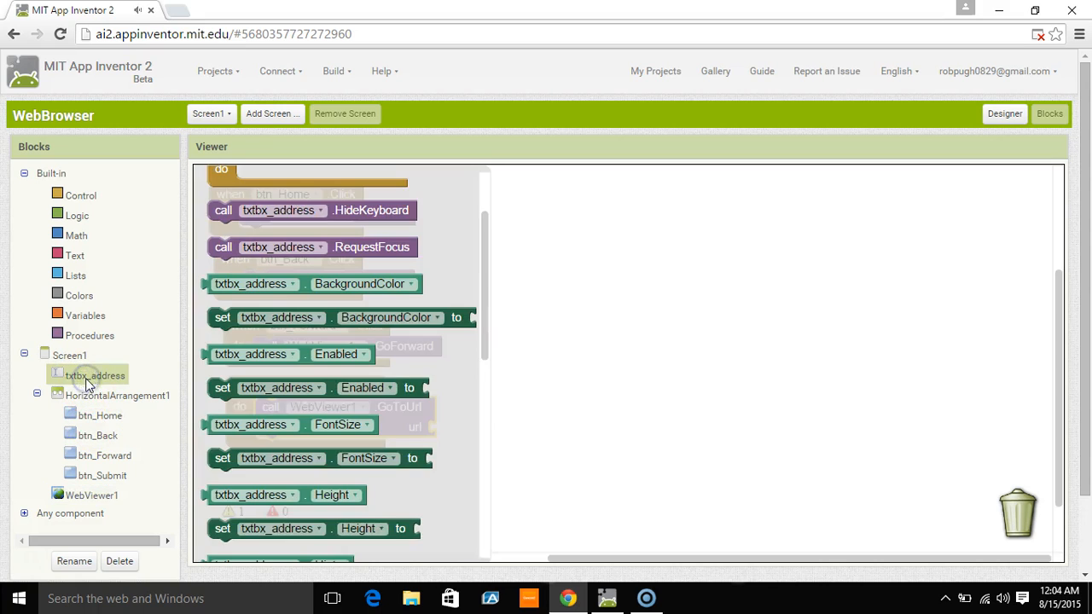
pyautogui.scroll(-3)
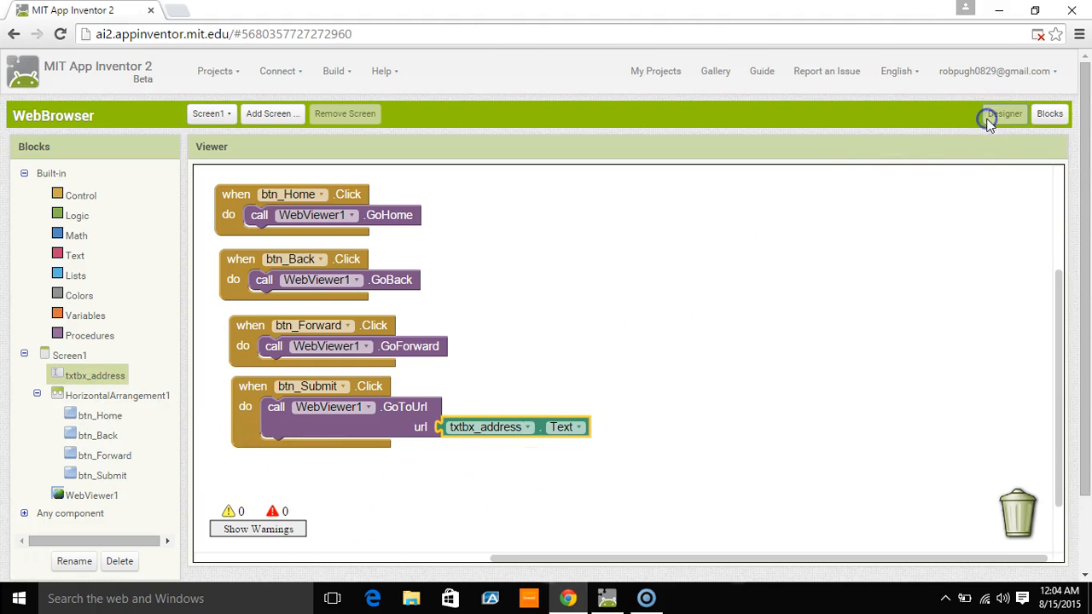
pyautogui.click(1005, 114)
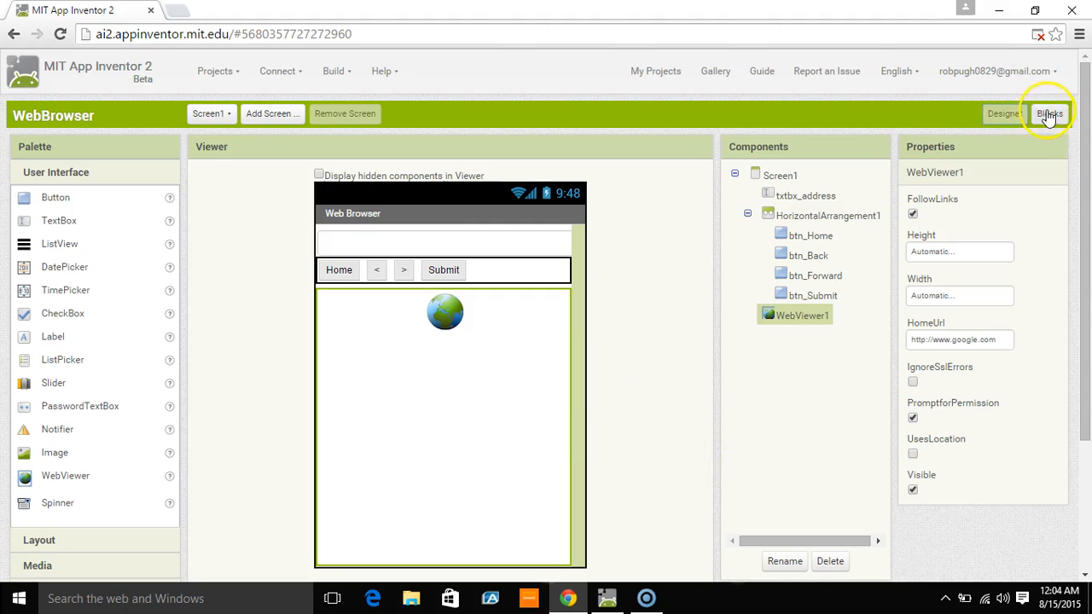
pyautogui.click(1050, 114)
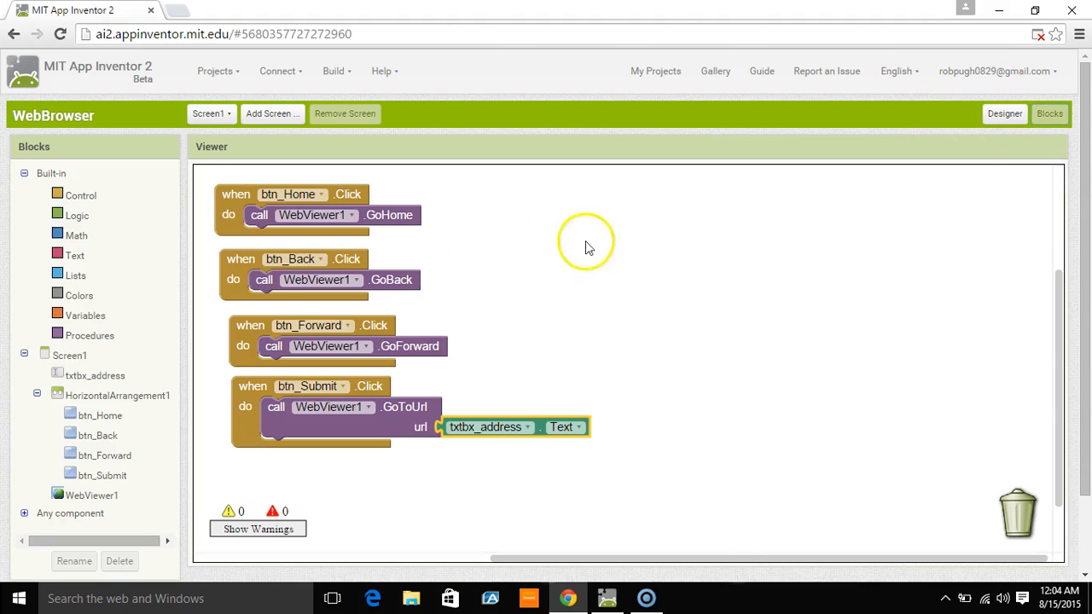
pyautogui.moveTo(263, 253)
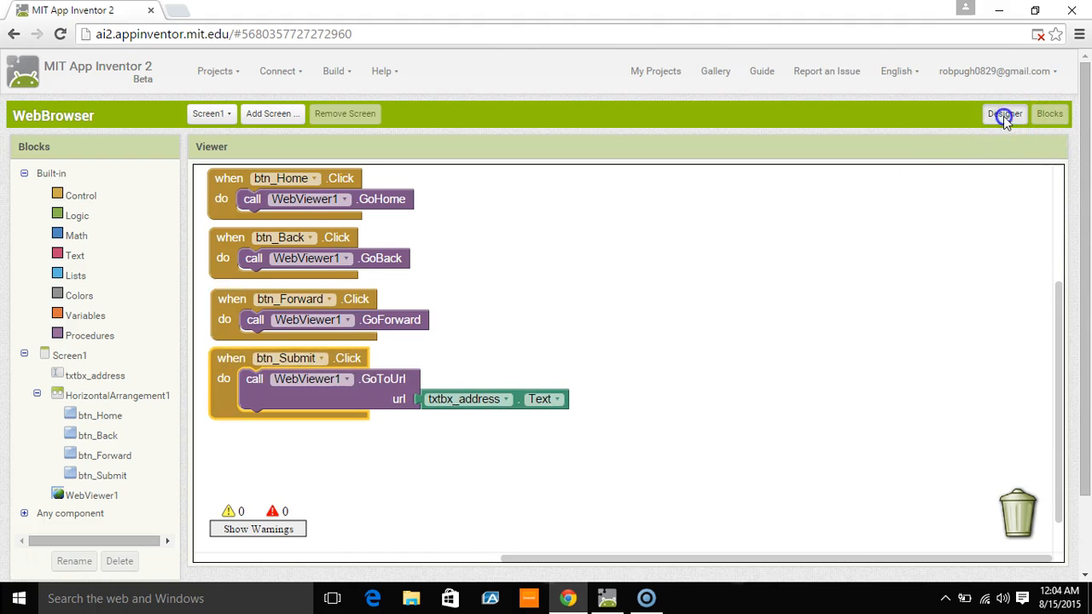
# - Rename the new Clear button to btn_Clear in the Designer
pyautogui.click(1005, 114)
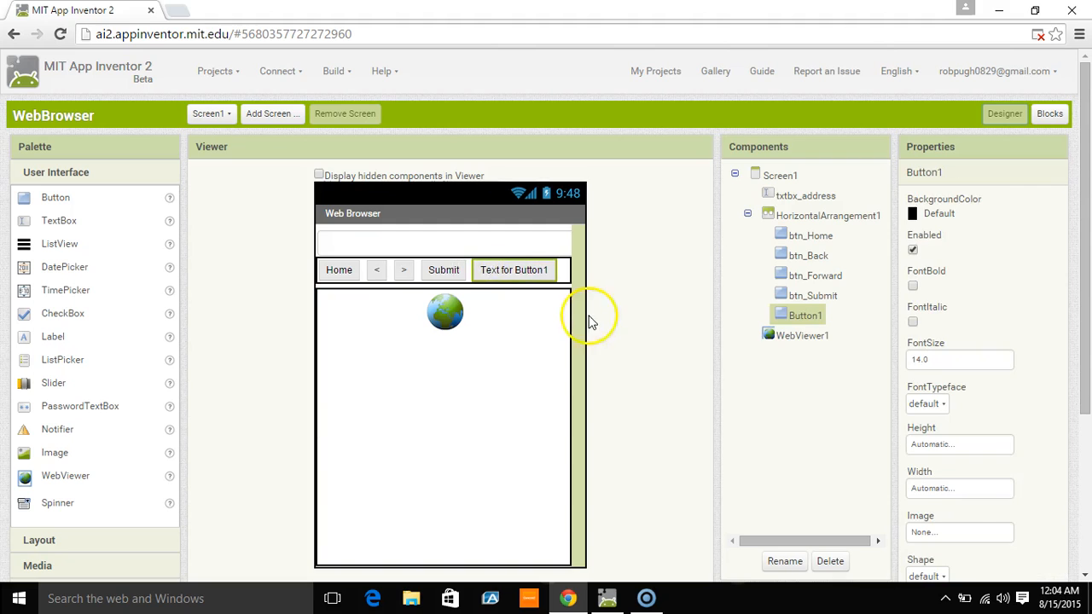
pyautogui.scroll(-3)
pyautogui.write('Cl')
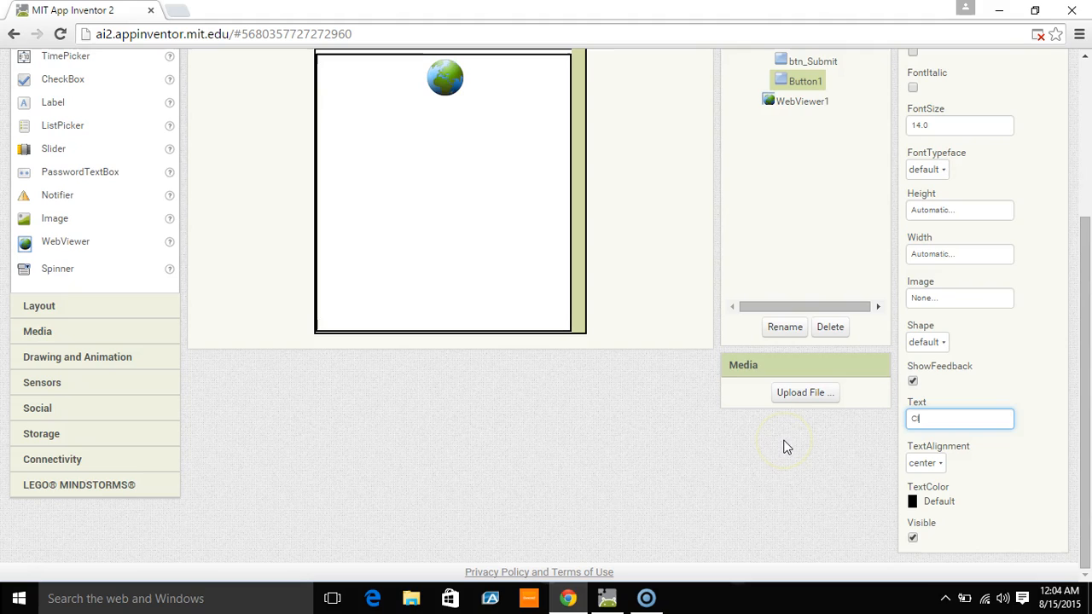
pyautogui.click(783, 326)
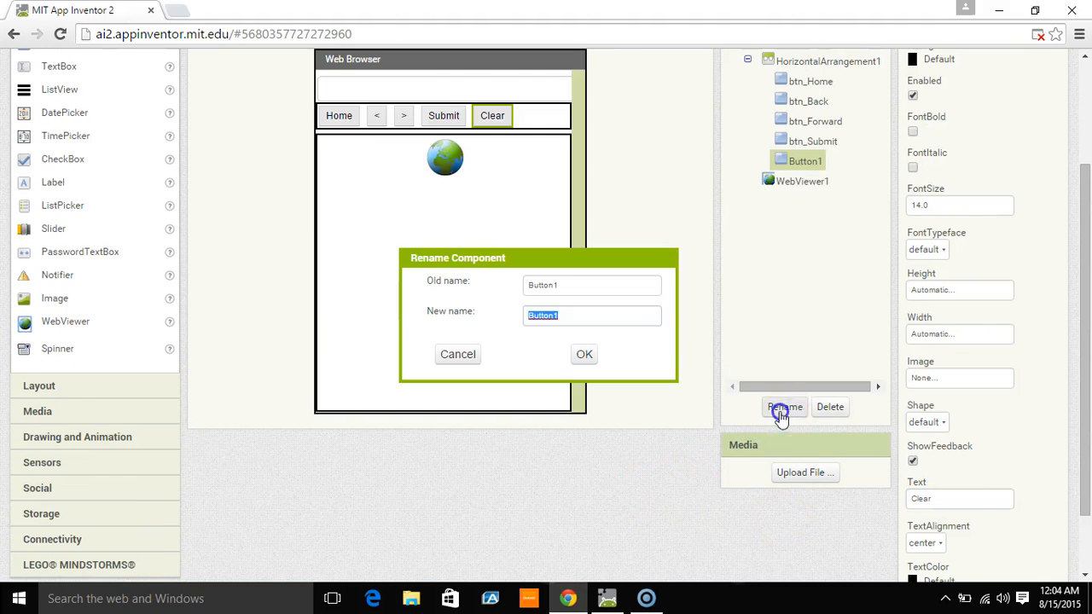
pyautogui.write('btn_Clear')
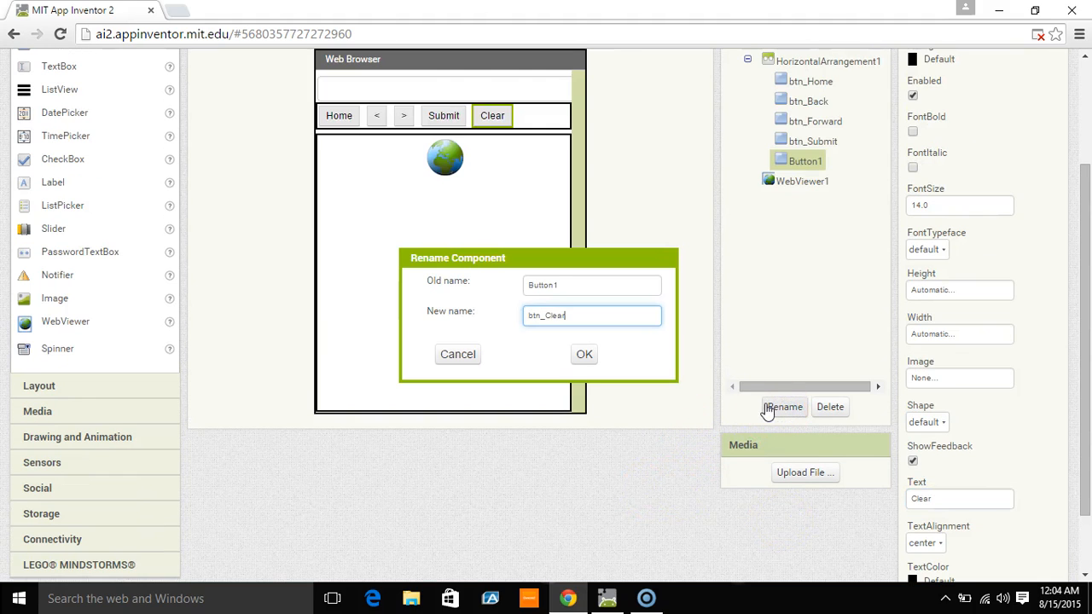
pyautogui.click(583, 354)
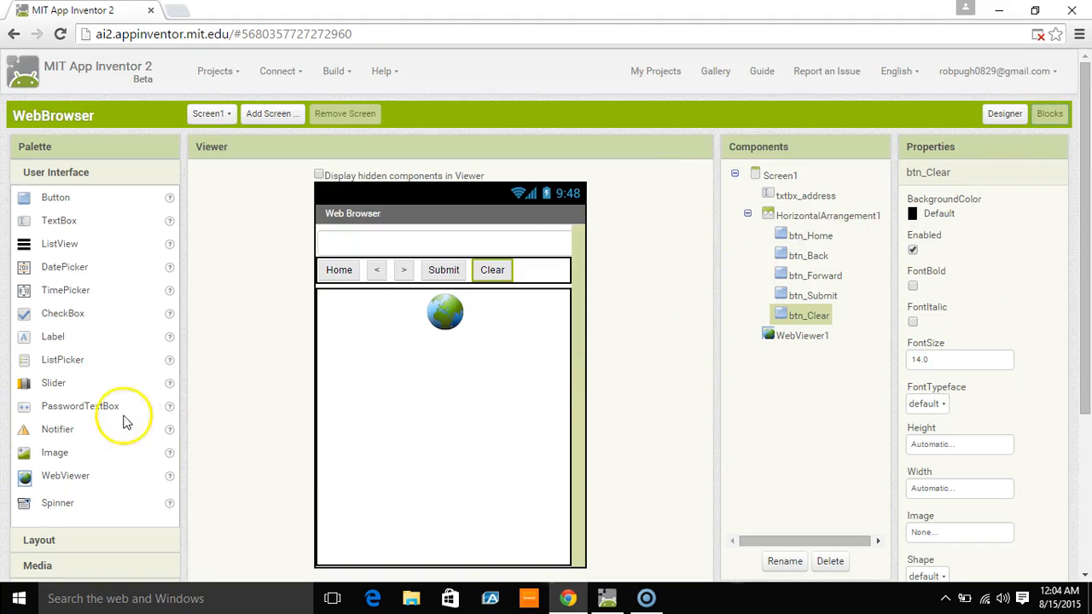
pyautogui.click(1049, 114)
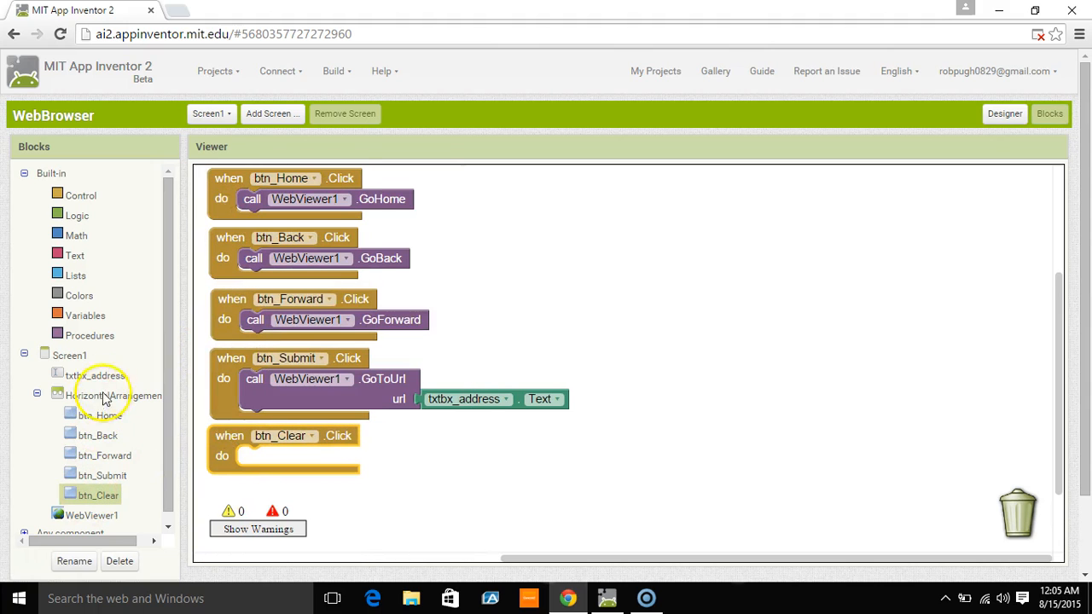
# - Inside btn_Clear.Click, set txtbx_address.Text to an empty text string
pyautogui.click(94, 376)
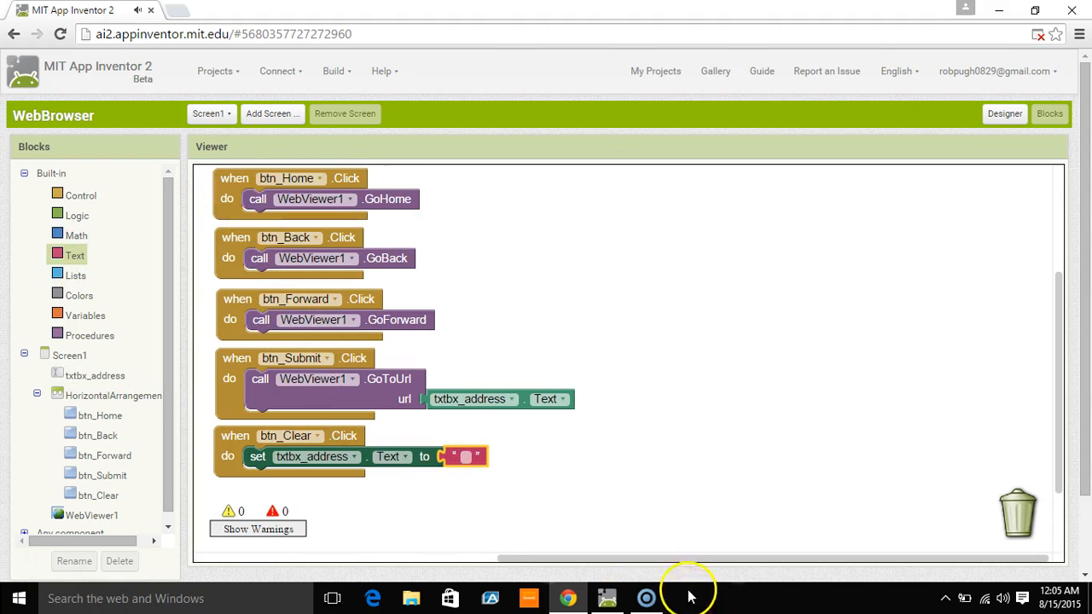
pyautogui.moveTo(871, 299)
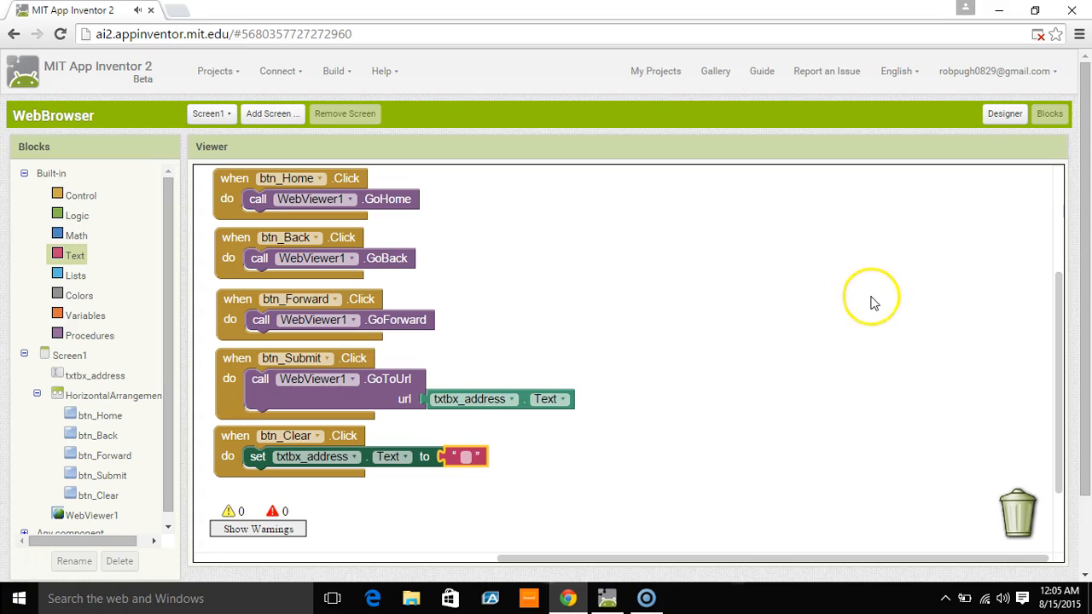
pyautogui.moveTo(561, 130)
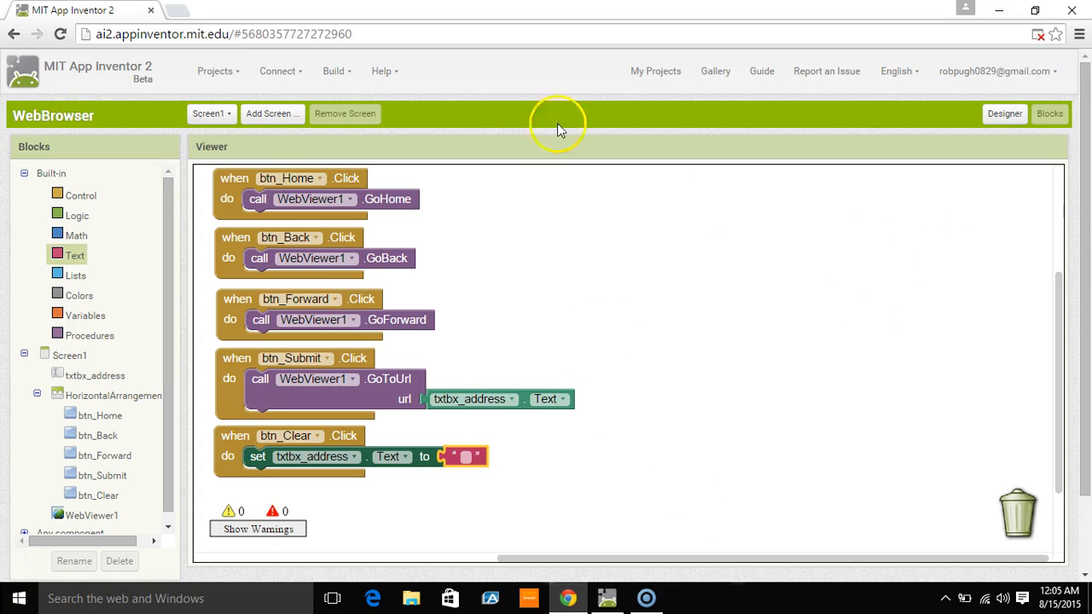
pyautogui.moveTo(17, 562)
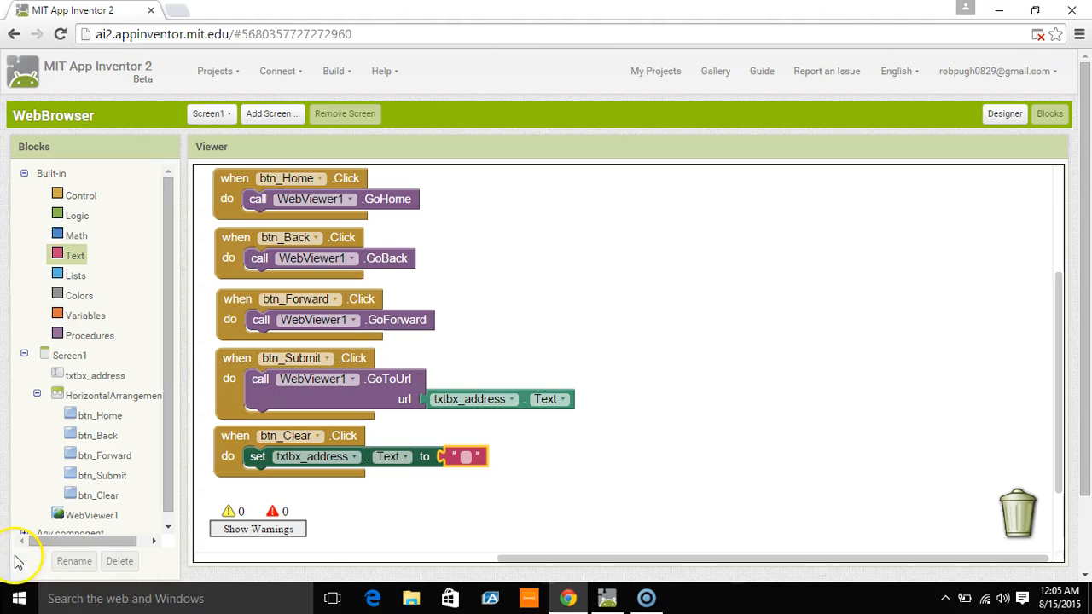
pyautogui.moveTo(32, 566)
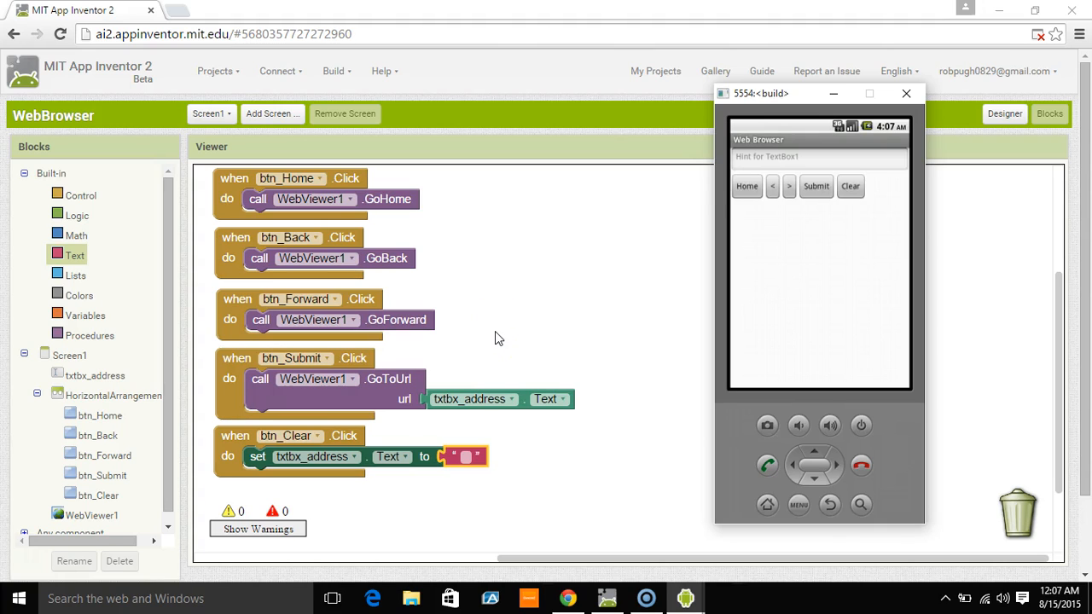
# - Run the app in the Android emulator, move the emulator window left, and return to Designer
pyautogui.click(747, 186)
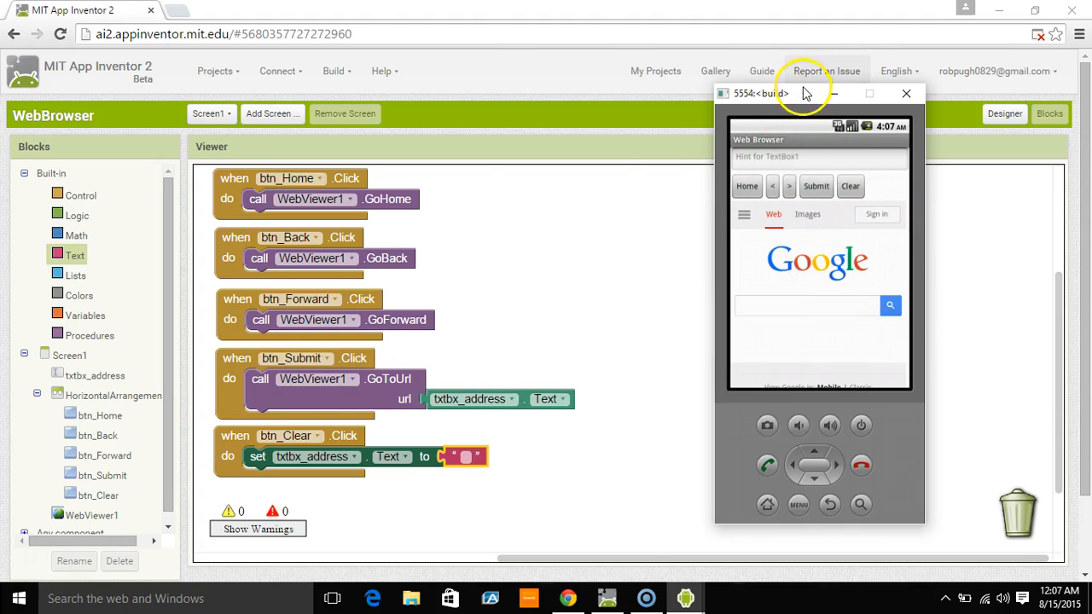
pyautogui.moveTo(760, 93); pyautogui.dragTo(527, 77)
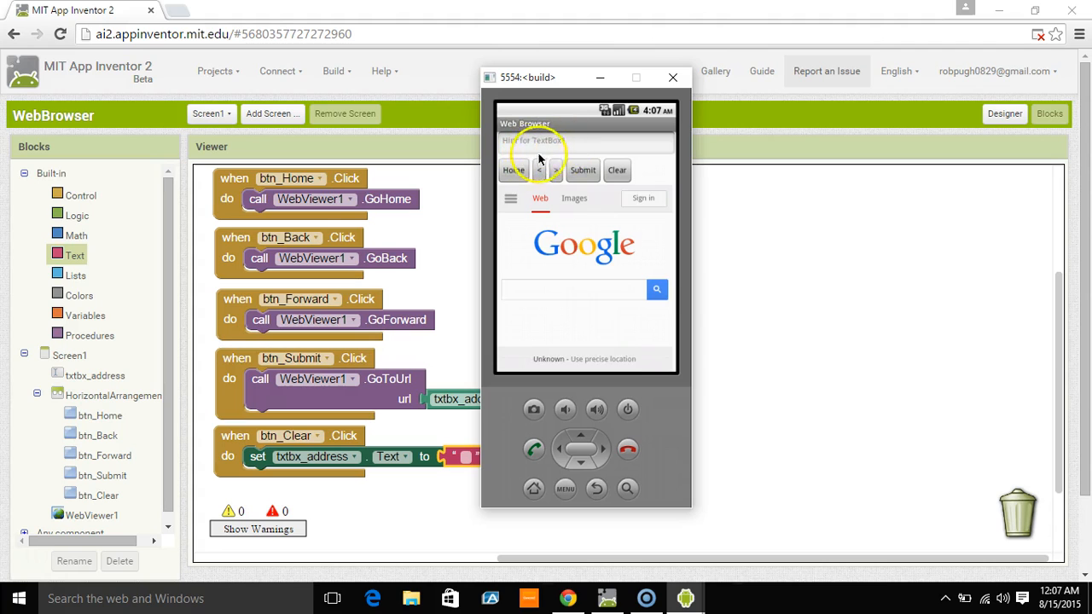
pyautogui.click(1005, 113)
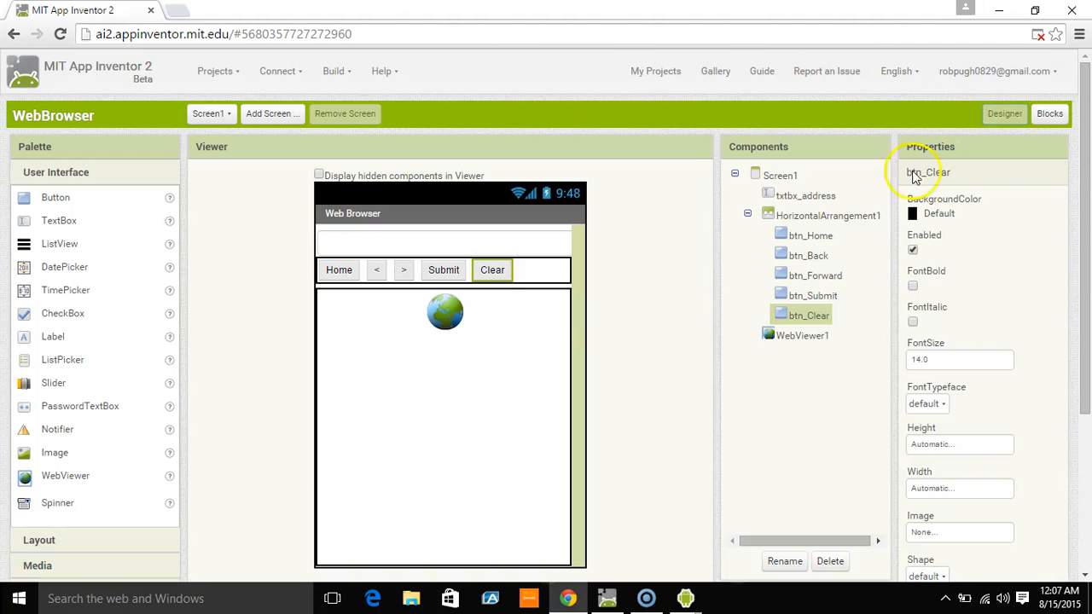
# - Give txtbx_address the hint 'Enter Web Address'
pyautogui.click(805, 195)
pyautogui.write('Enter Web')
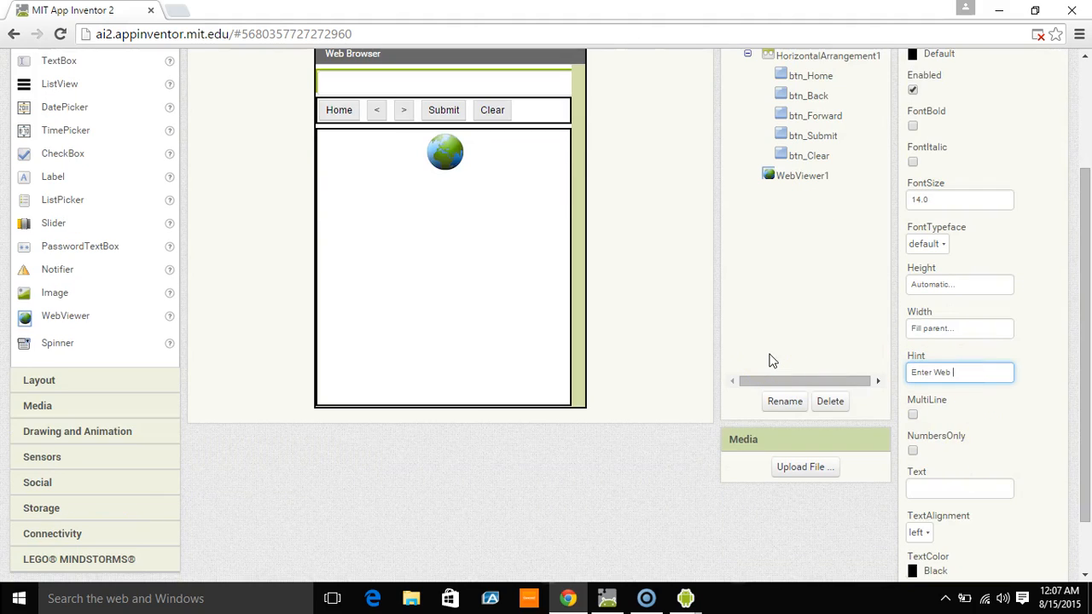
pyautogui.write('Address')
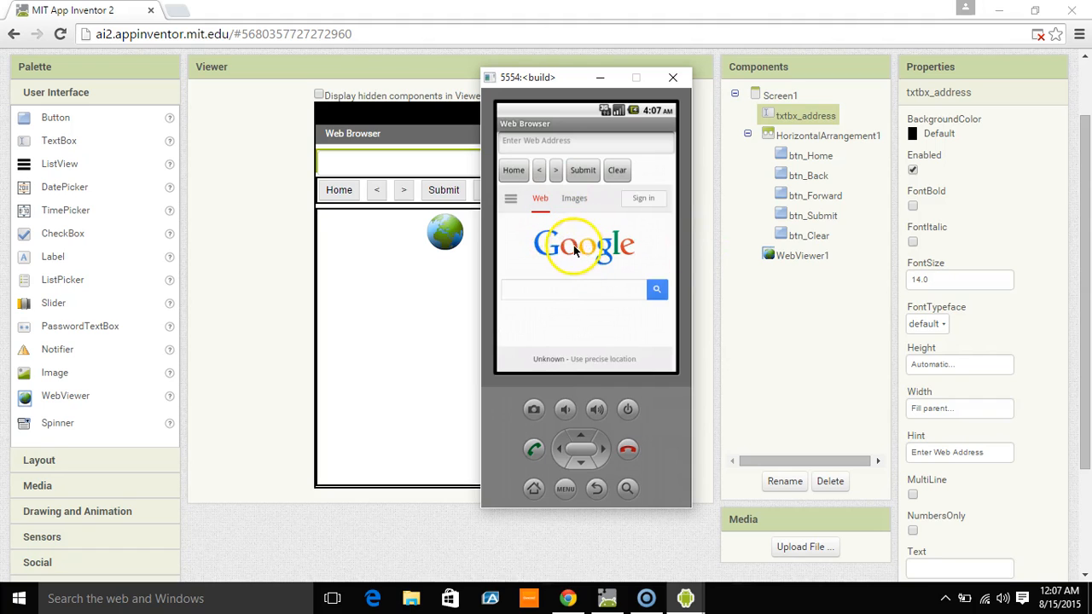
pyautogui.moveTo(555, 249)
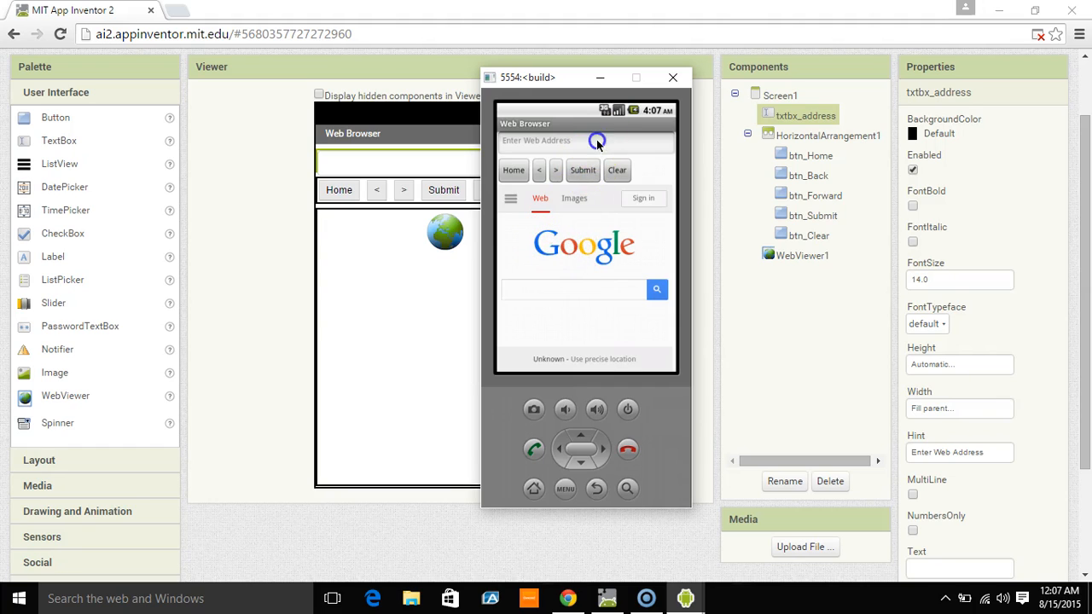
pyautogui.click(585, 141)
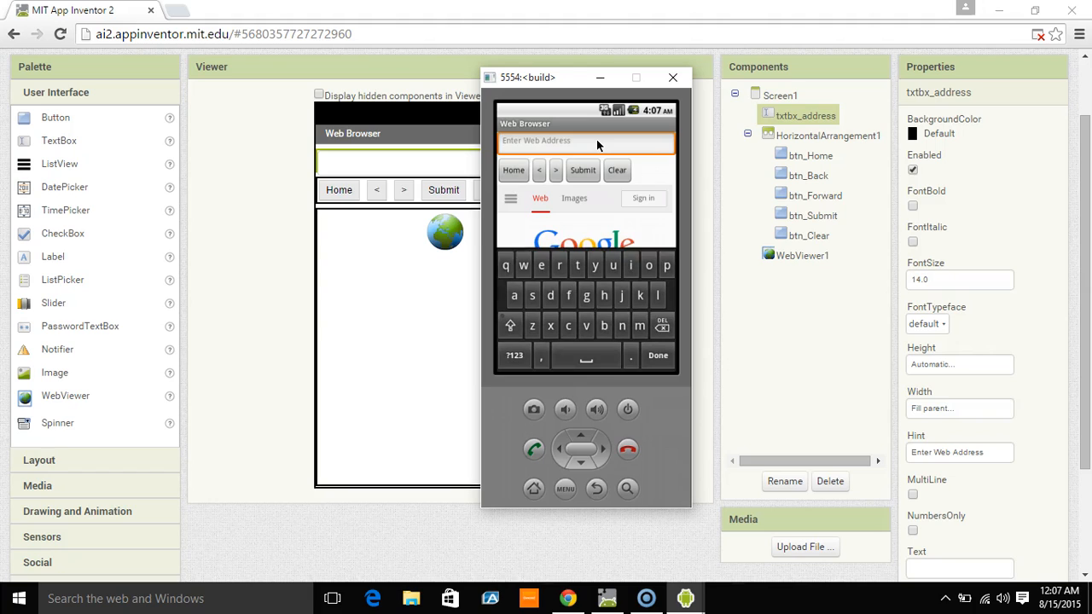
pyautogui.write('http://')
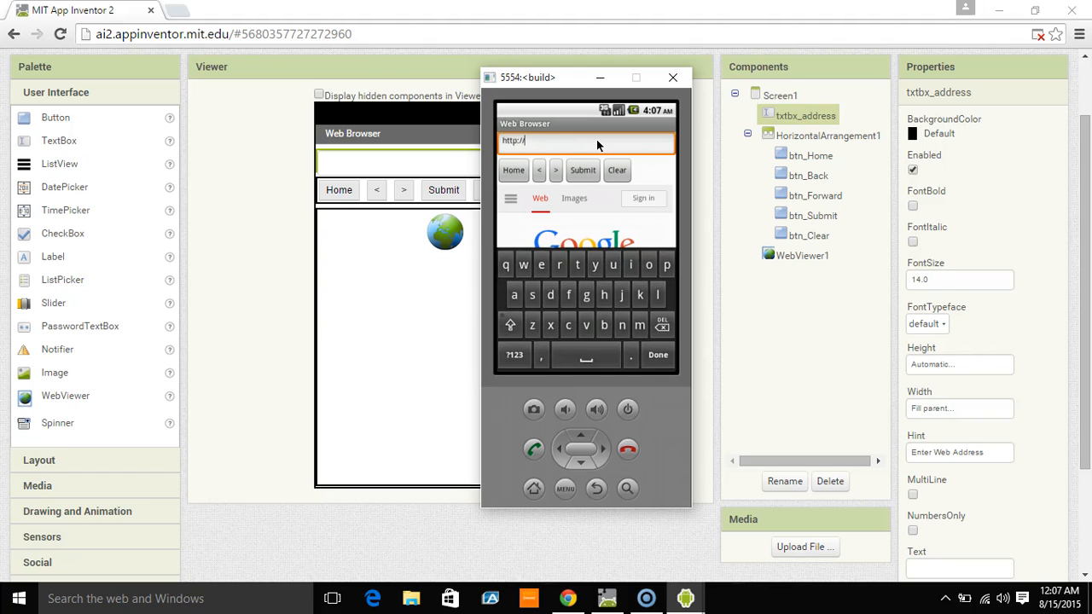
pyautogui.write('www.')
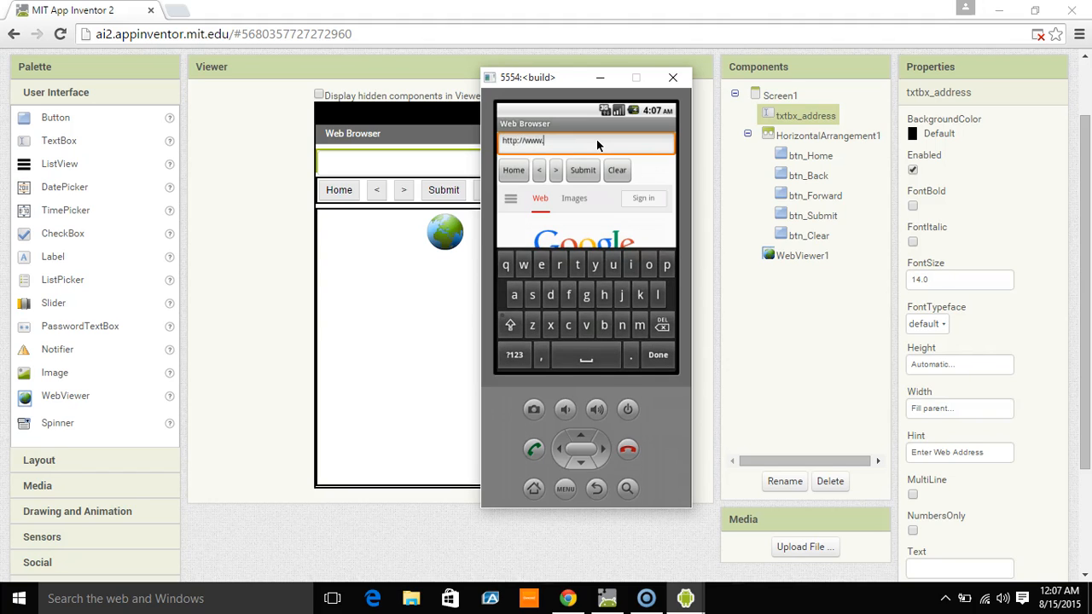
pyautogui.write('bing.com')
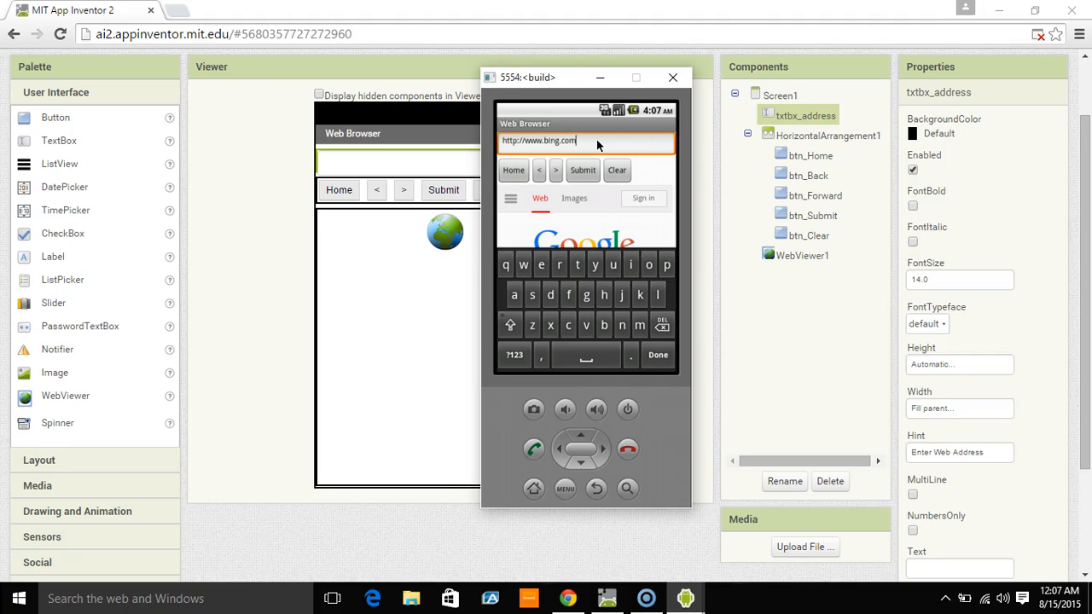
pyautogui.click(583, 170)
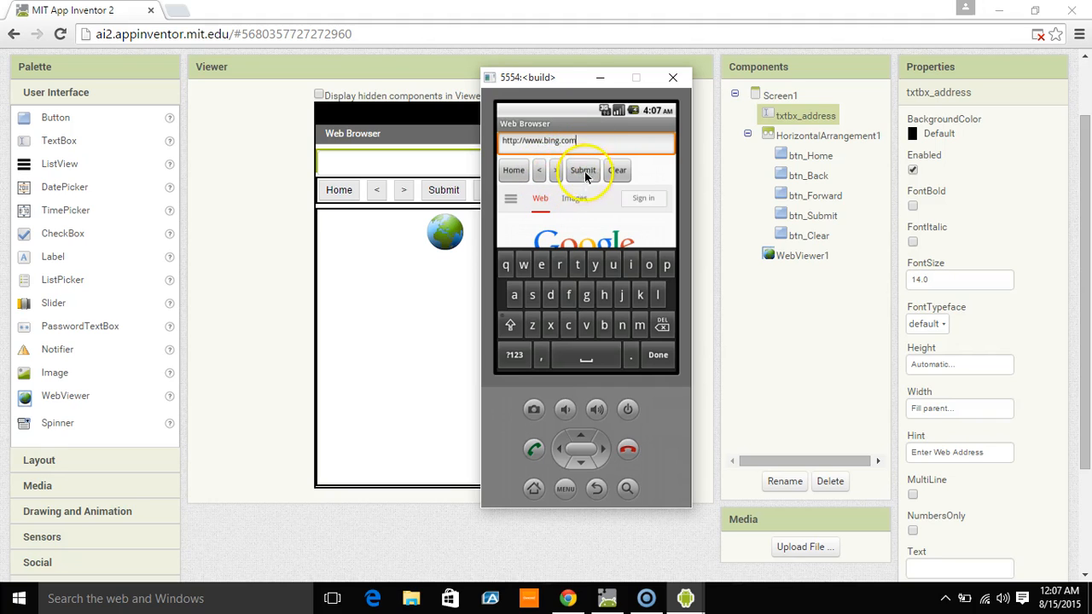
pyautogui.click(583, 170)
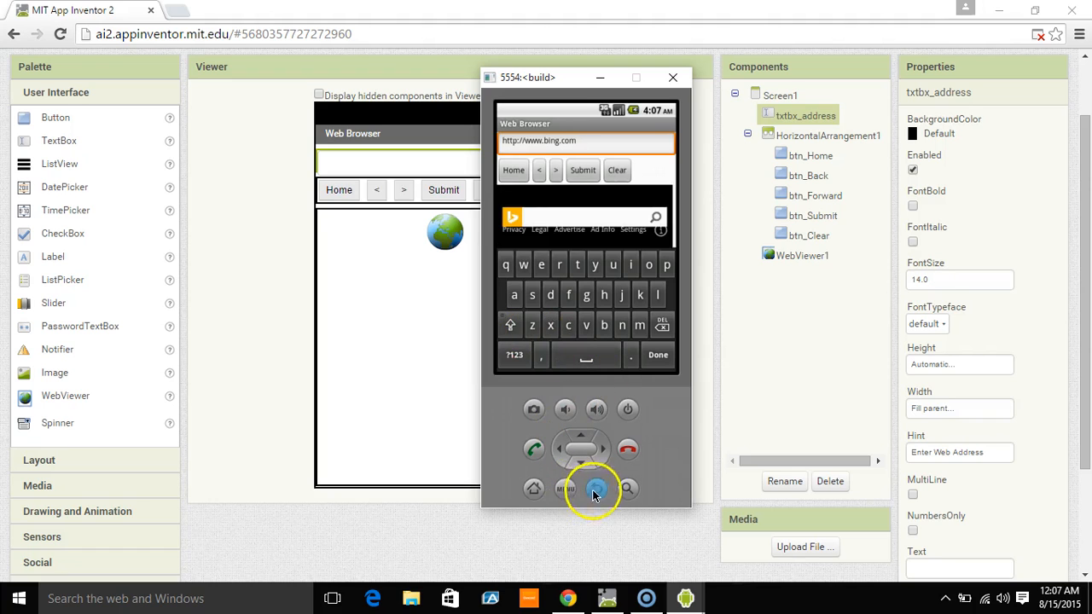
pyautogui.click(595, 489)
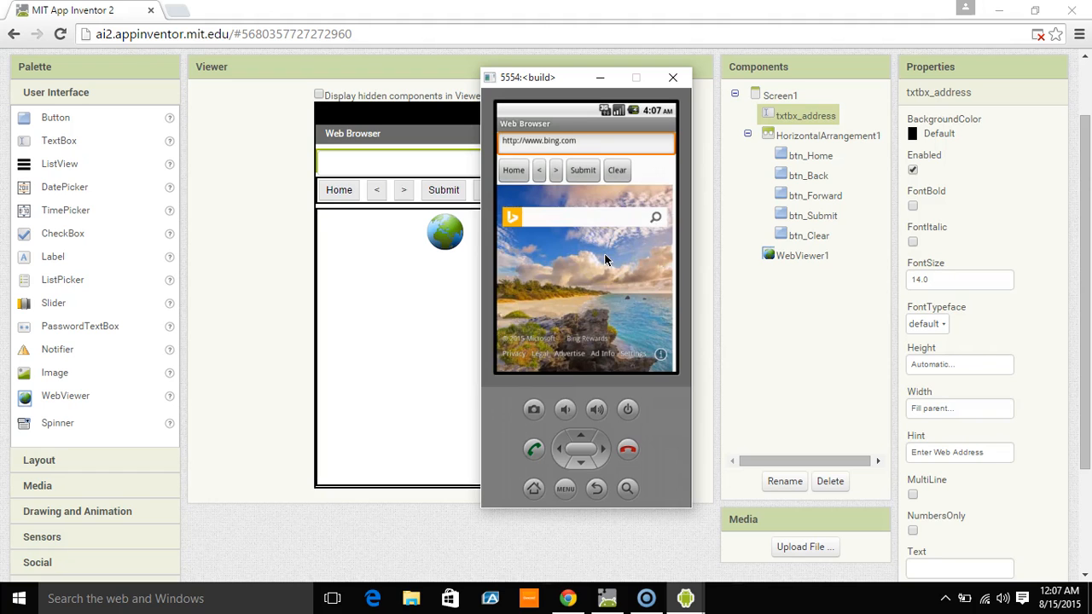
# - In the emulator, clear the address box, then return the web view to Google with Home
pyautogui.click(513, 170)
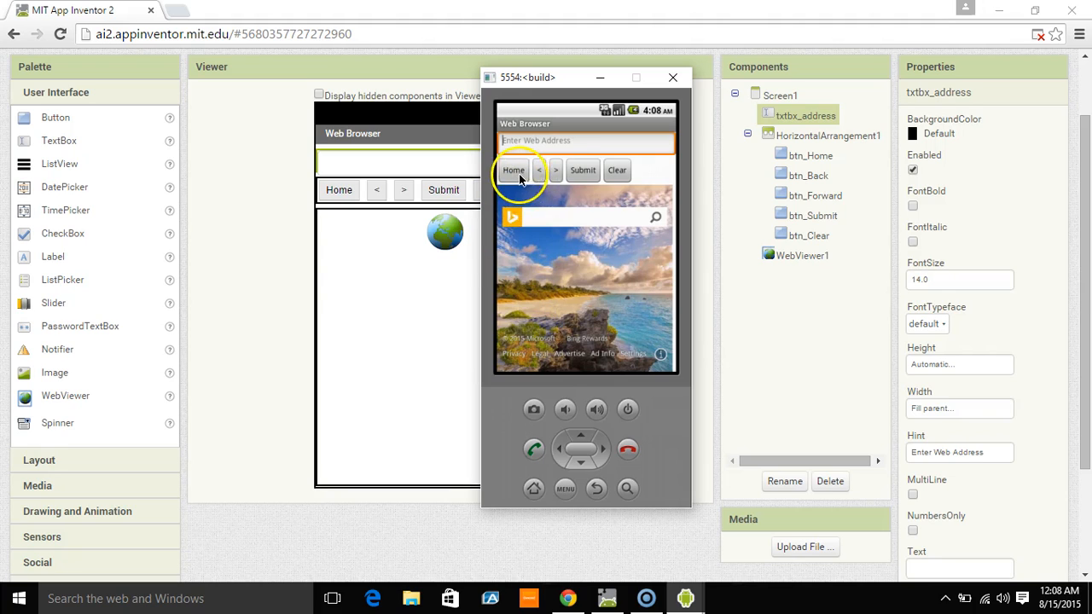
pyautogui.click(514, 170)
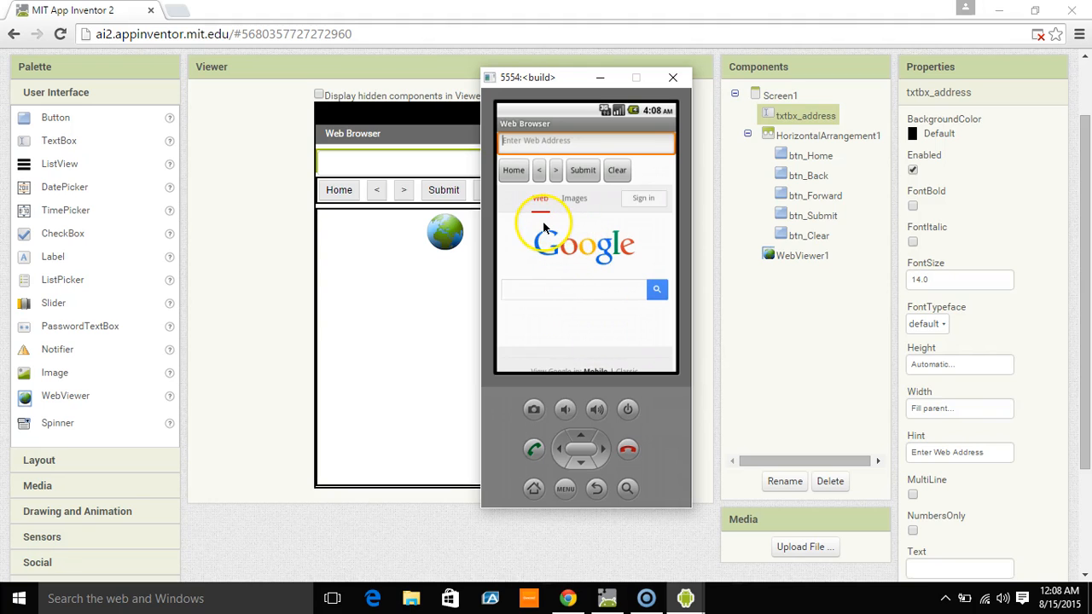
pyautogui.moveTo(478, 270)
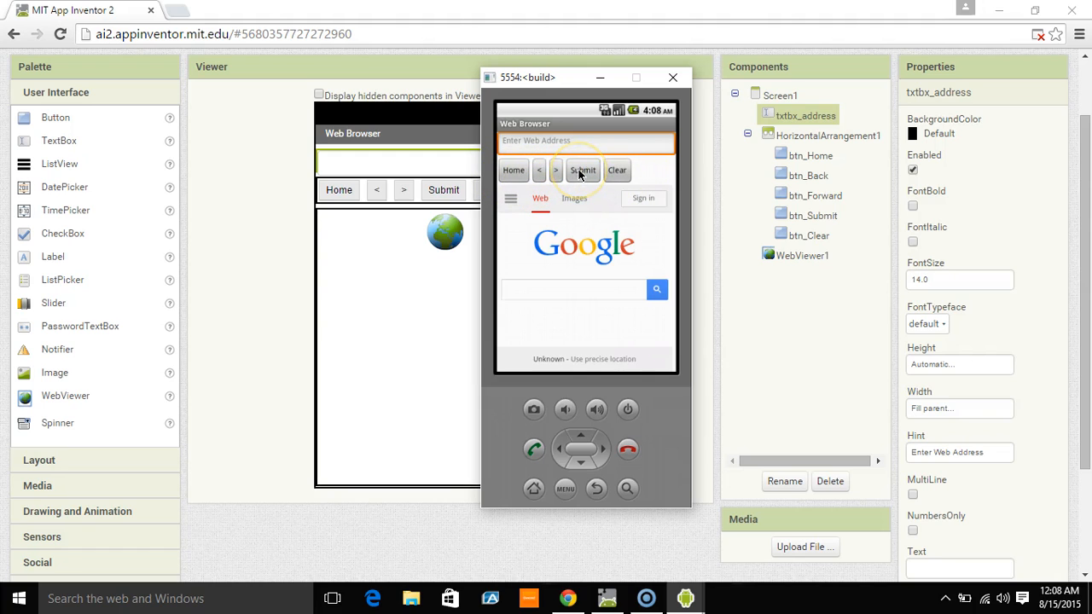
pyautogui.moveTo(620, 185)
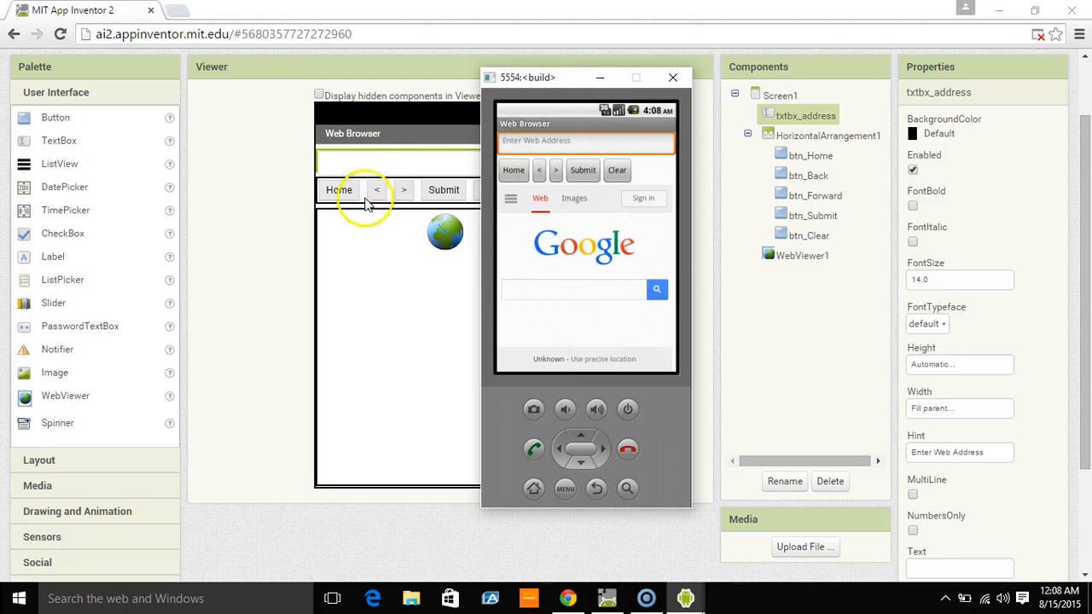
pyautogui.moveTo(376, 189)
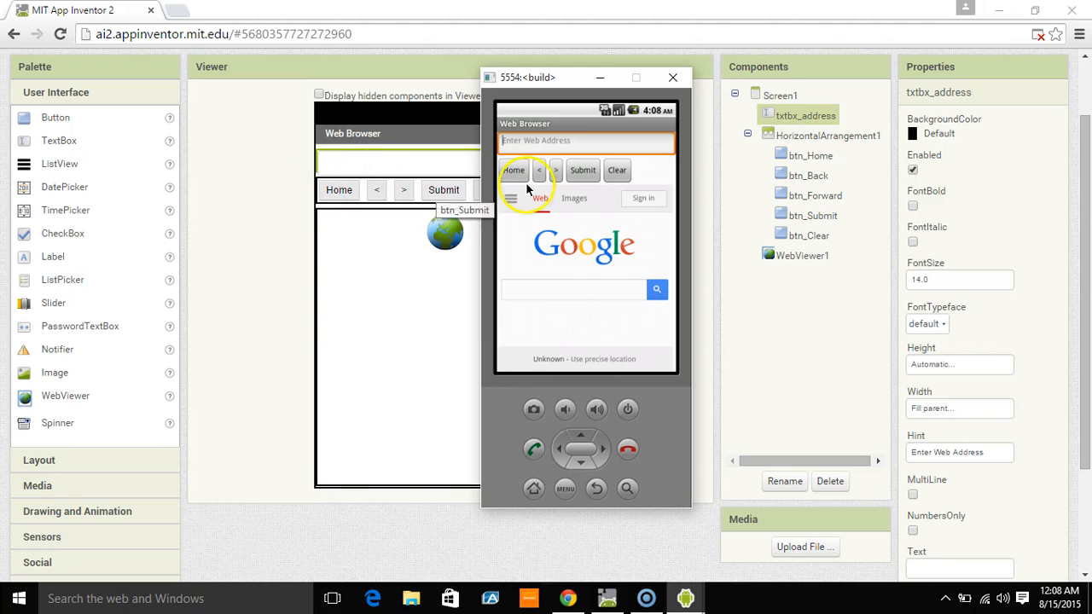
pyautogui.moveTo(312, 286)
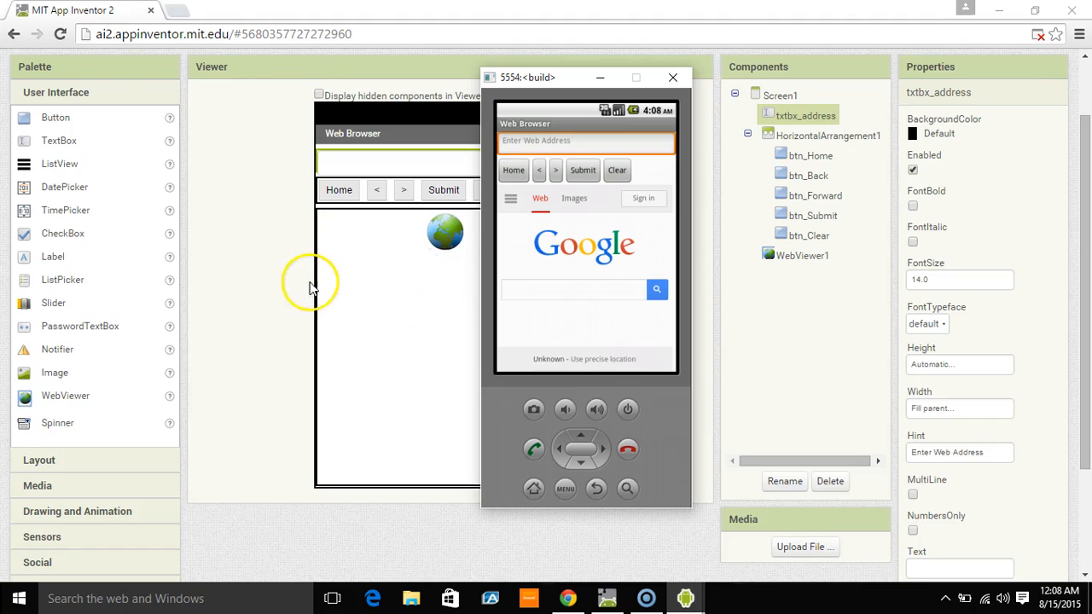